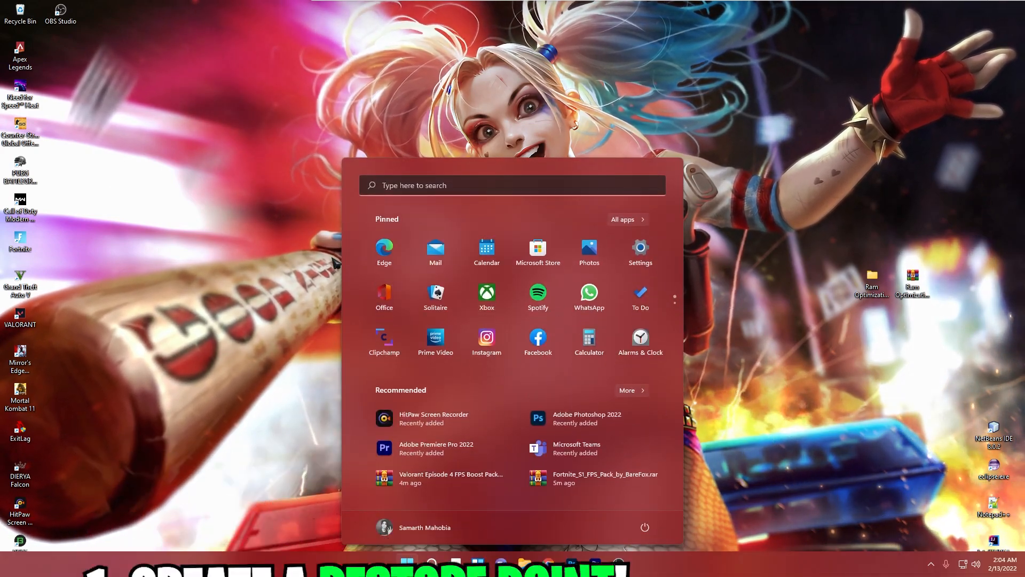
Reach the restore point settings via a 'create' search and select Local Disk C:.
text(create)
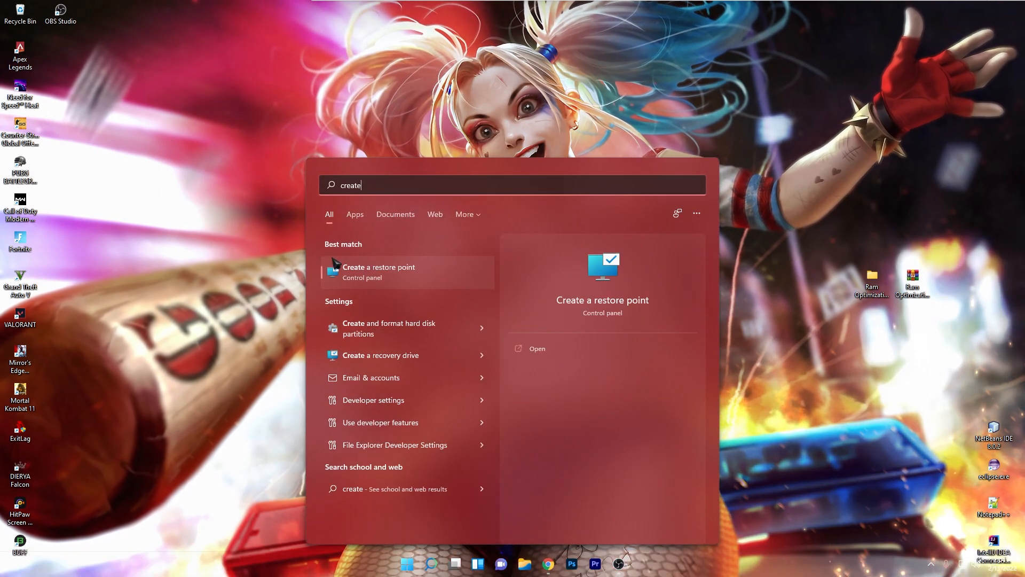
click(378, 271)
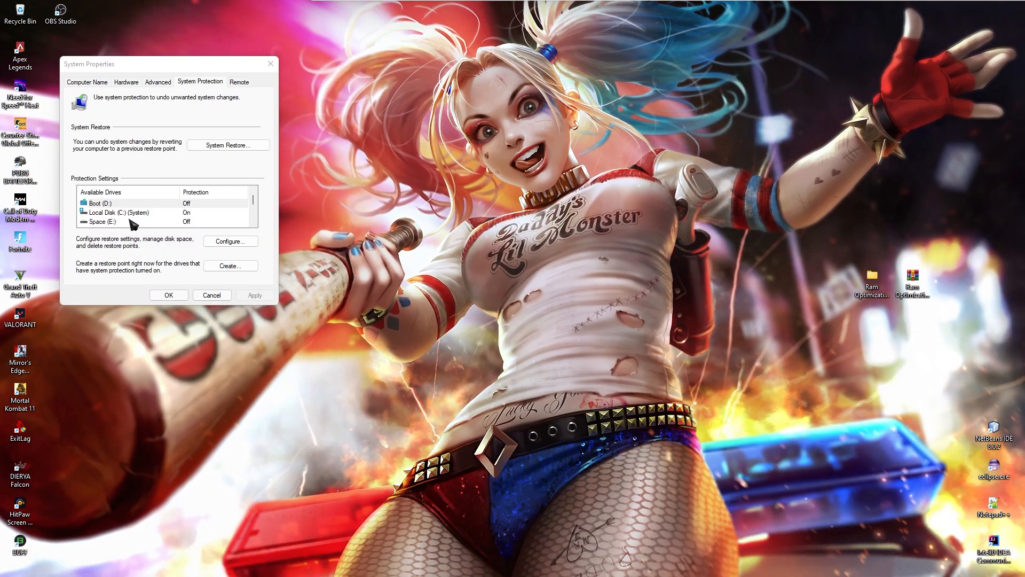
click(117, 211)
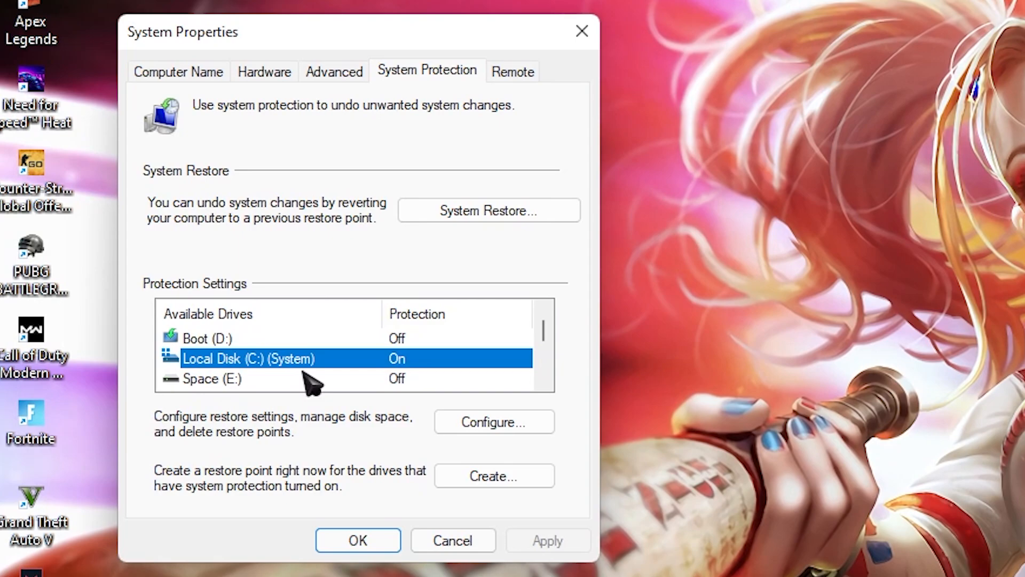
mouse_move(468, 404)
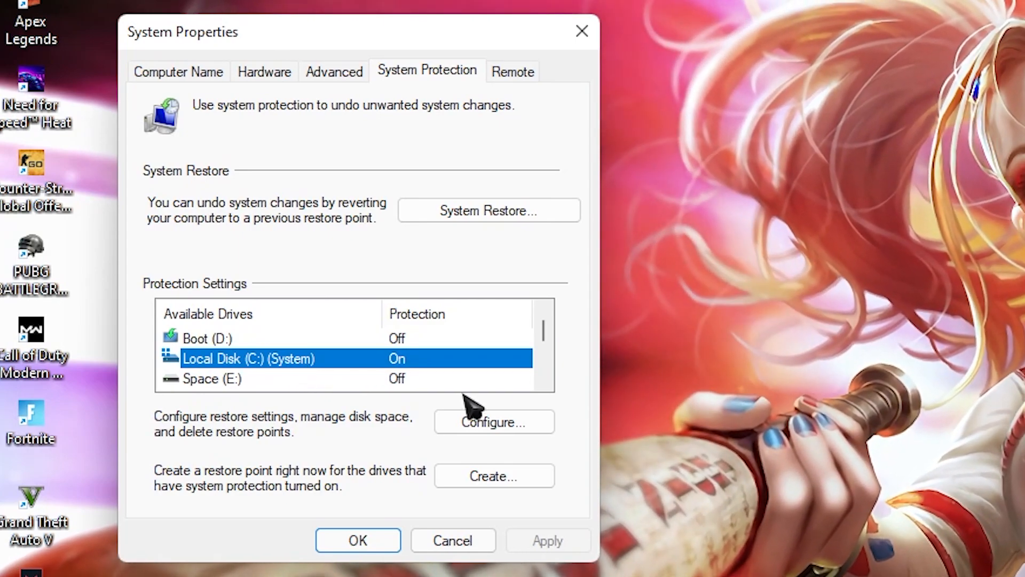
click(494, 422)
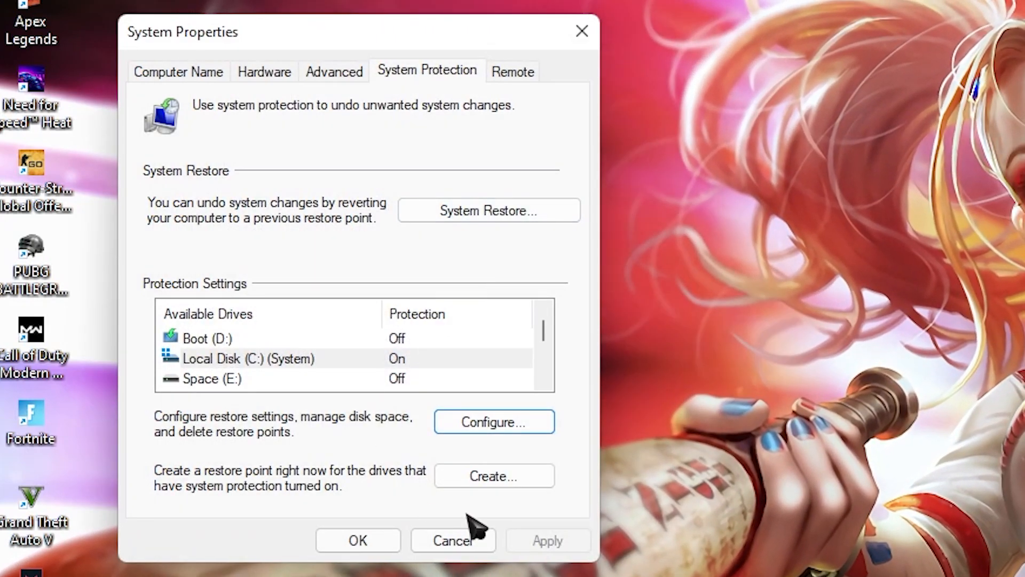
Create a restore point named 'Ram Optimization' and dismiss the success message.
click(493, 475)
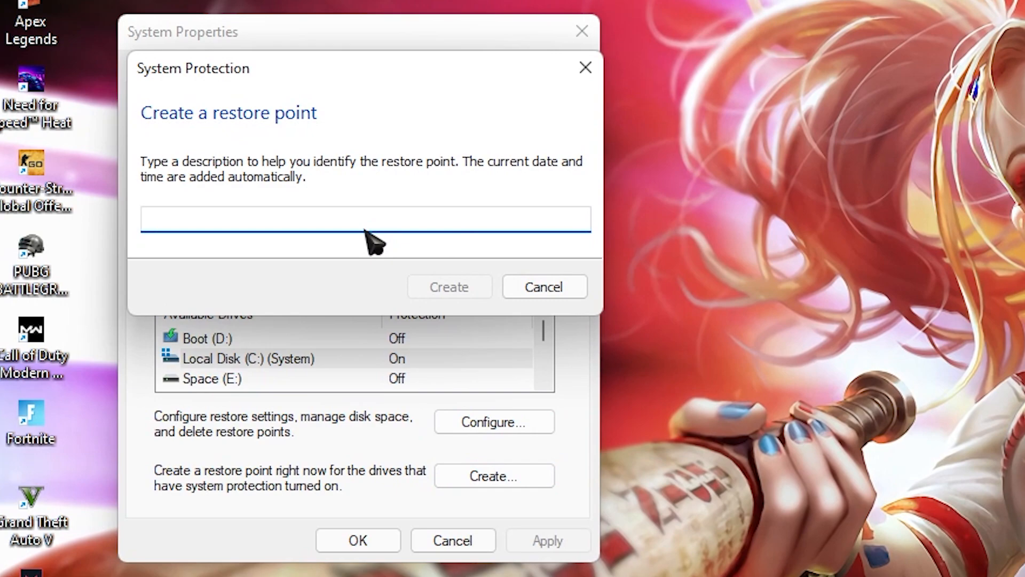
text(Ra)
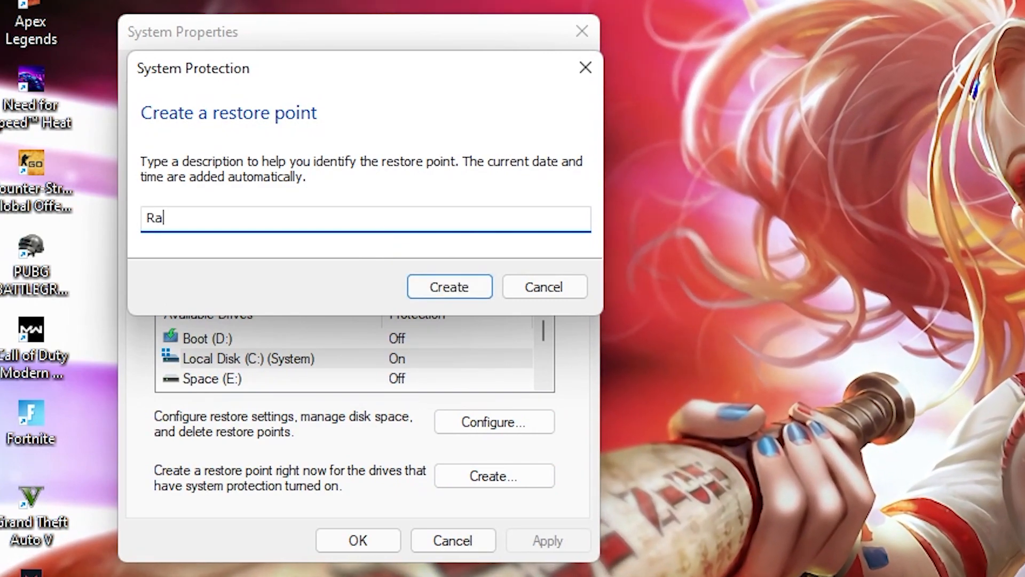
text(m Optimization)
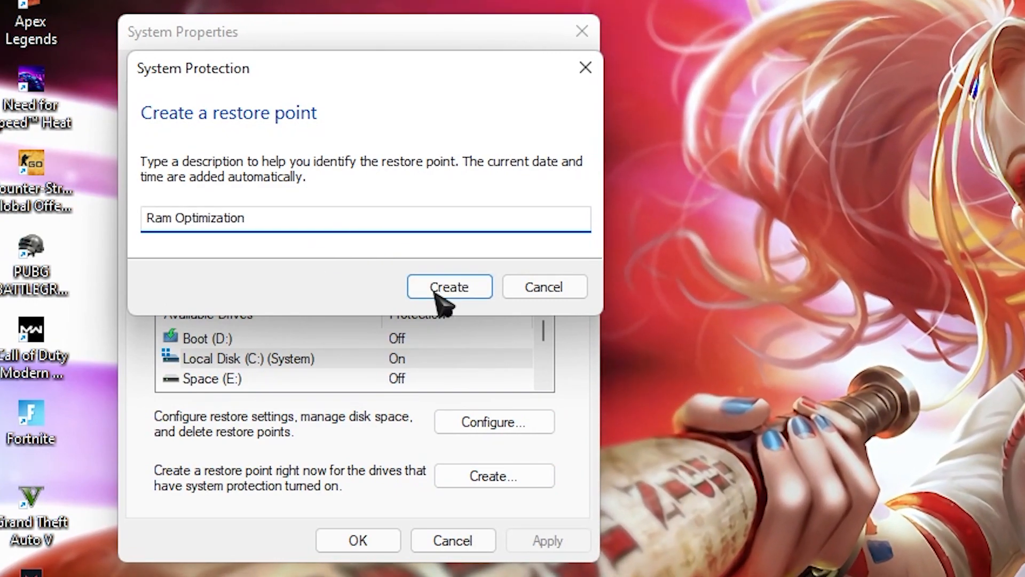
mouse_move(246, 234)
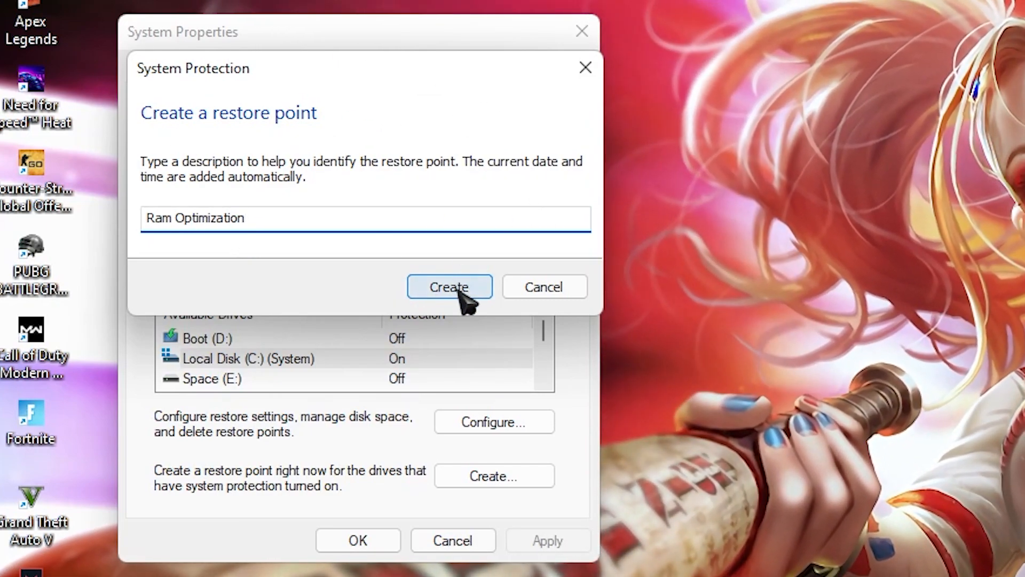
click(450, 287)
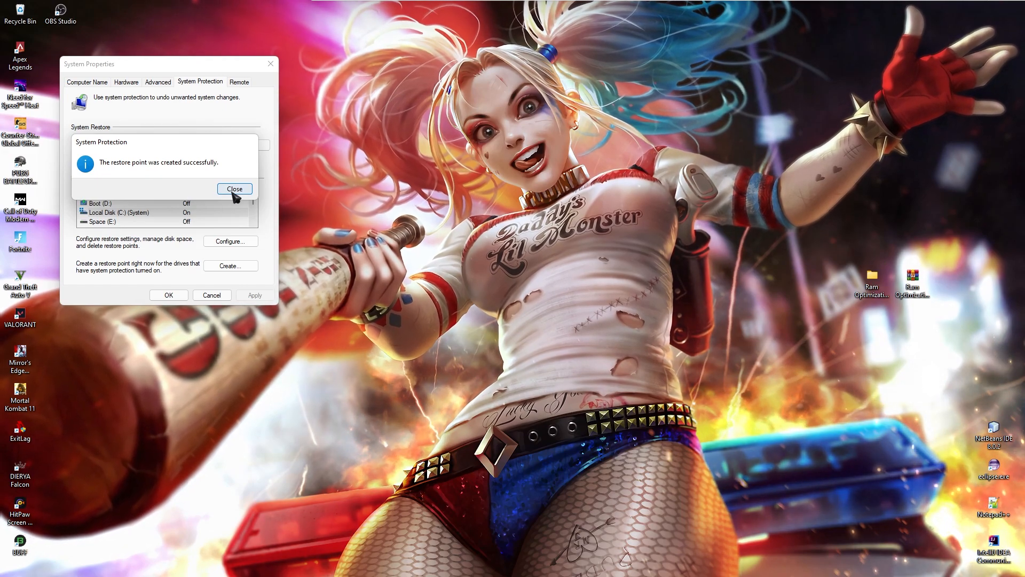
click(234, 189)
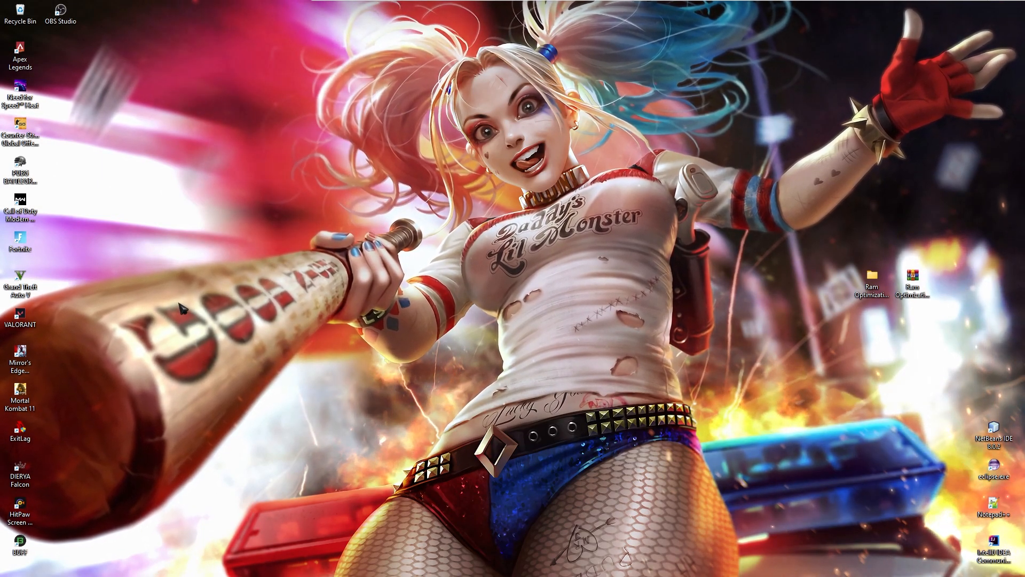
Set visual effects to best performance, then re-enable Show thumbnails instead of icons.
click(406, 564)
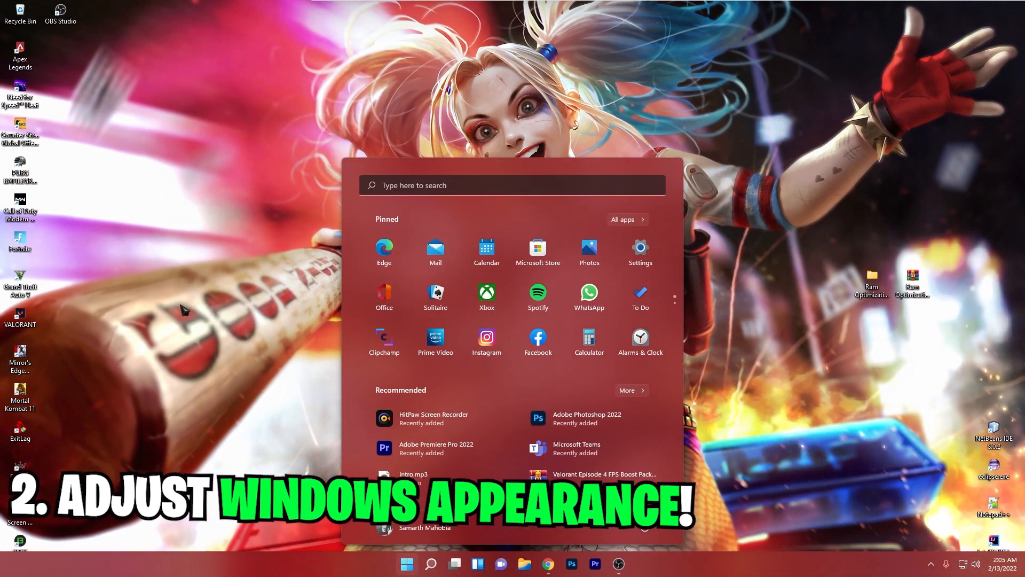
text(adjust ClearType text)
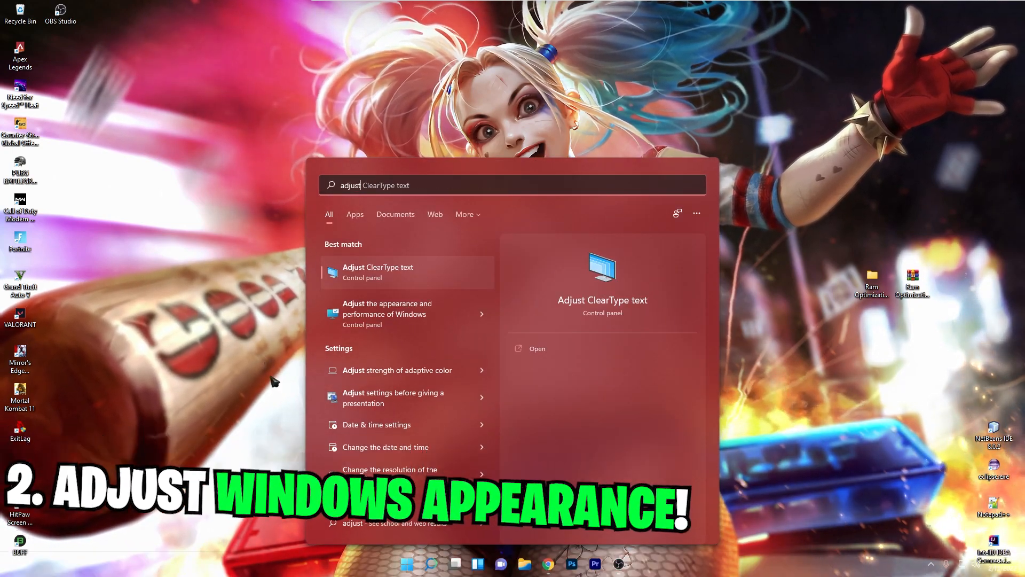
mouse_move(425, 315)
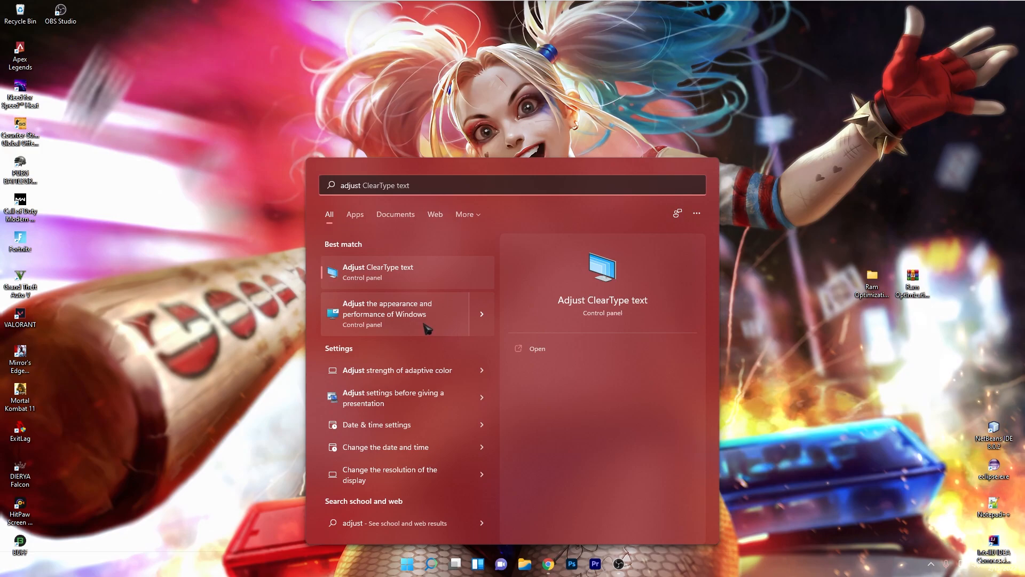
click(387, 315)
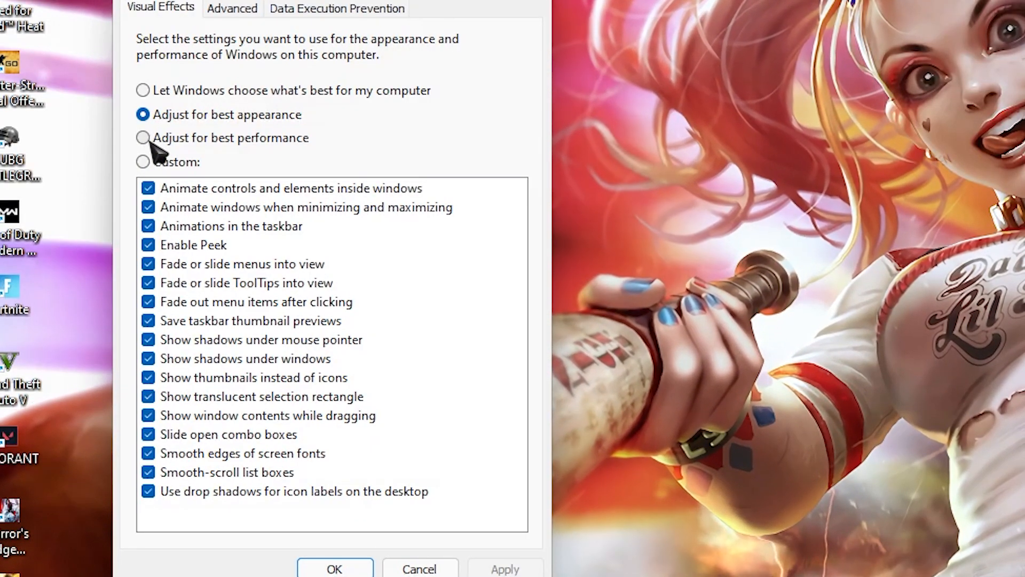
click(142, 138)
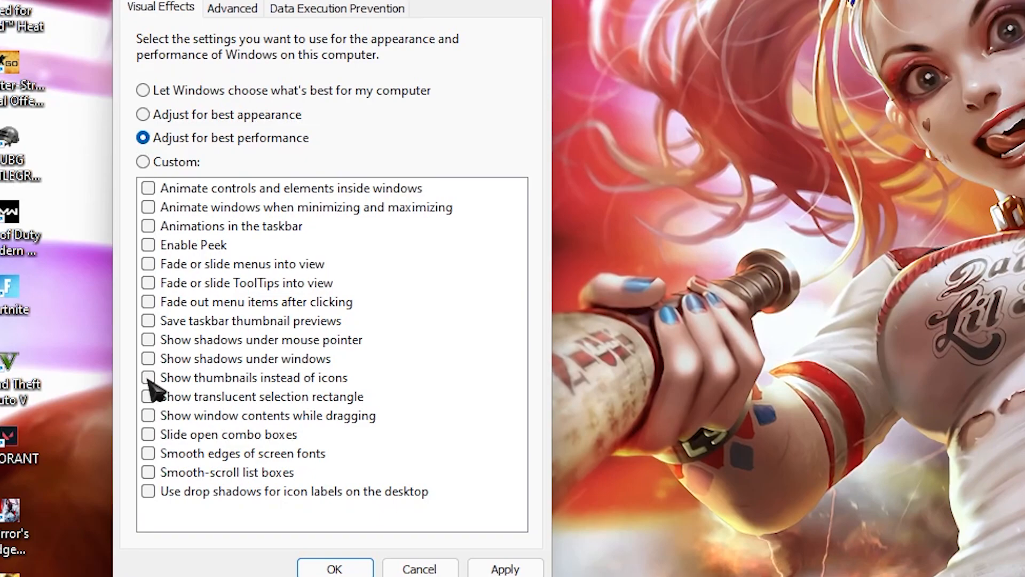
click(147, 377)
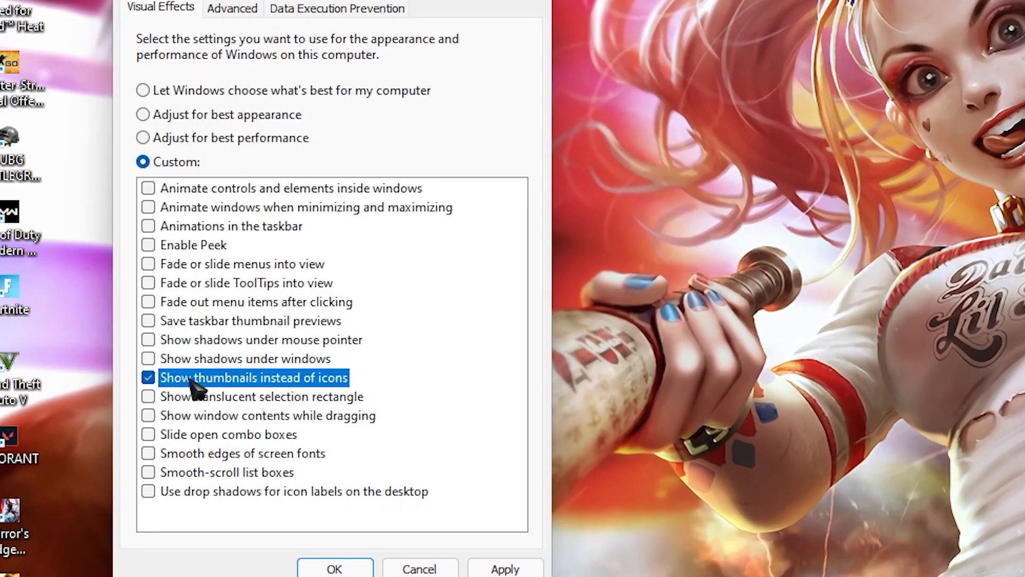
mouse_move(302, 395)
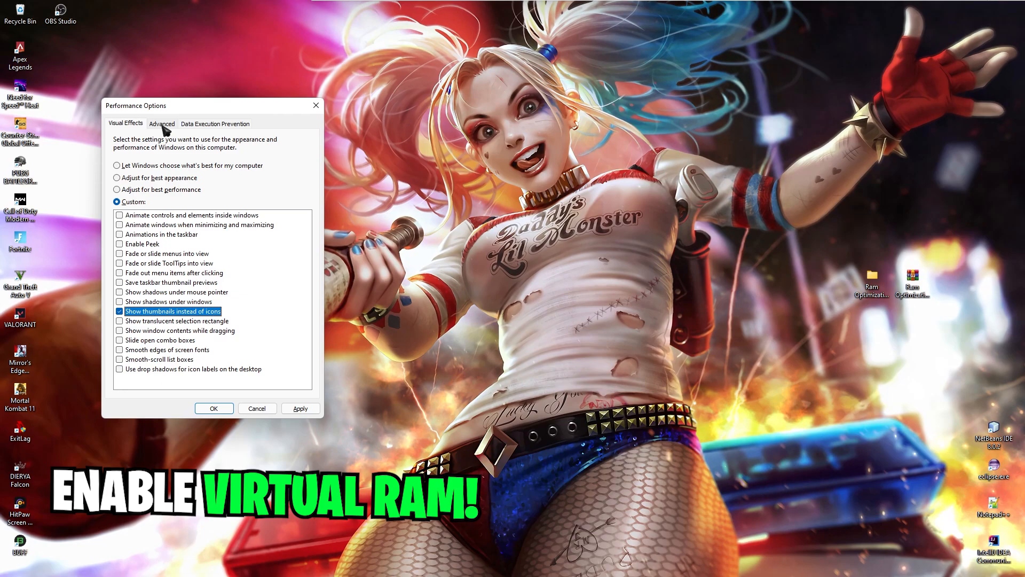
Turn off automatic paging file management and choose Custom size for drive C:.
click(161, 124)
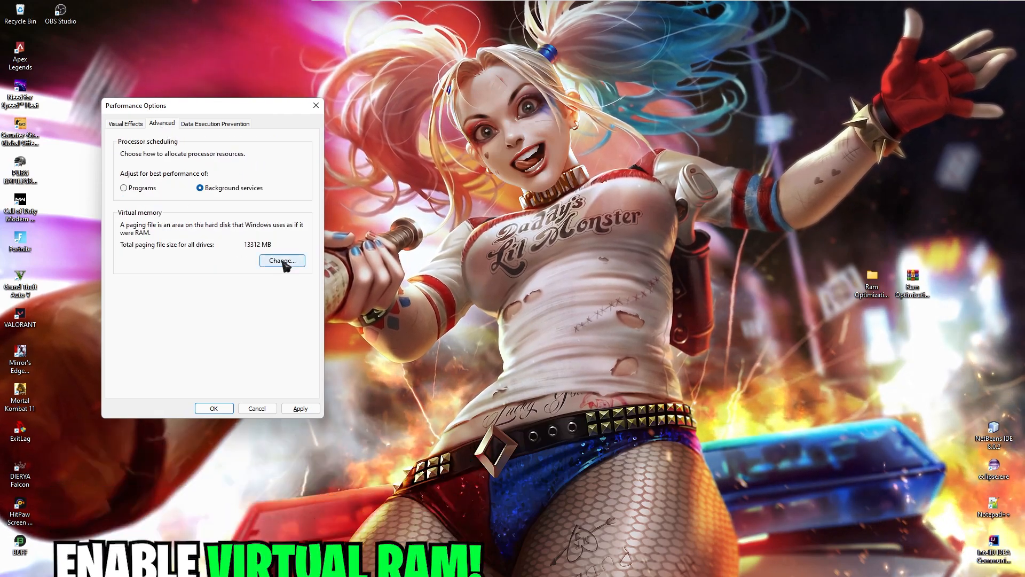
mouse_move(130, 219)
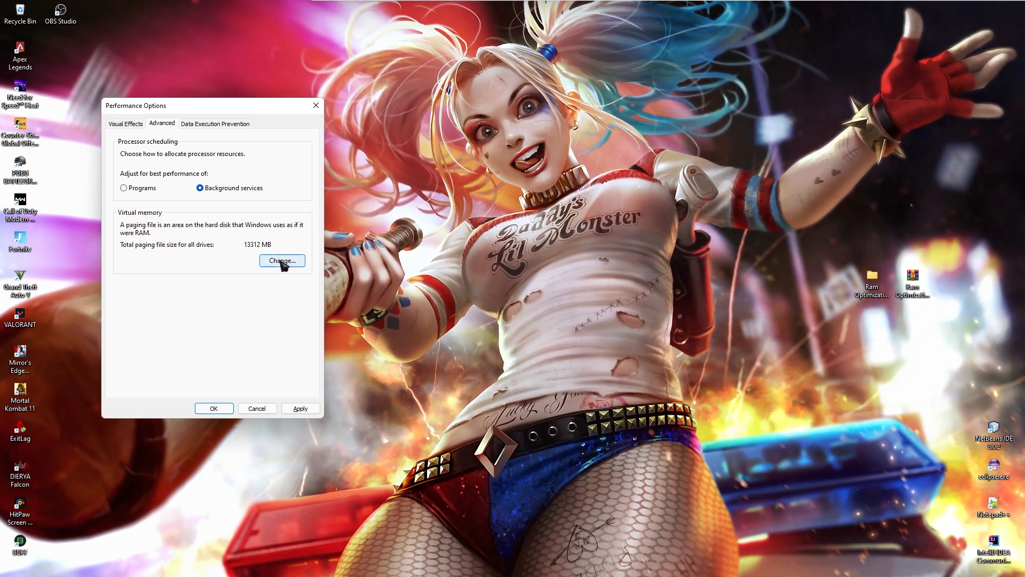
click(281, 261)
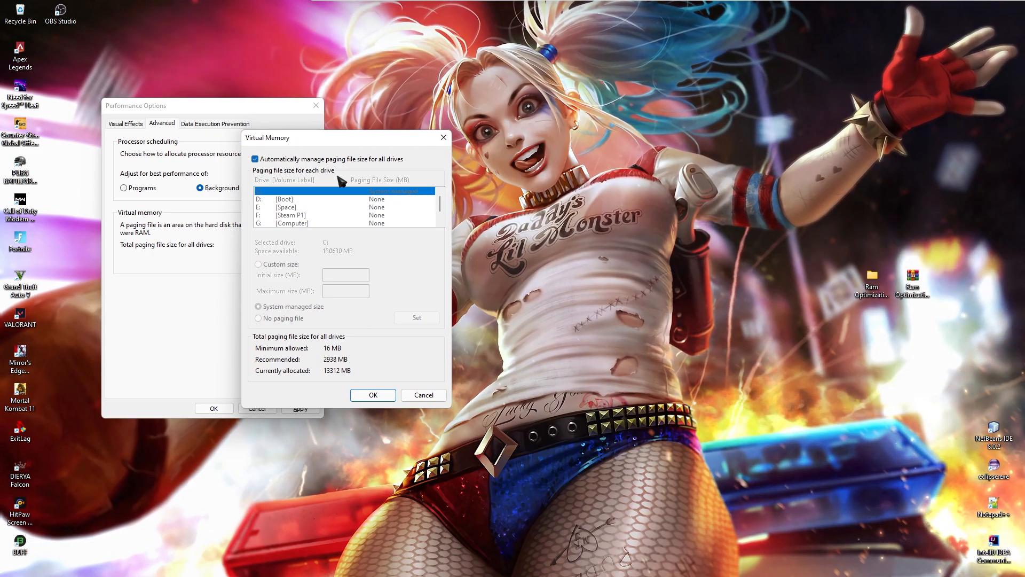
click(256, 159)
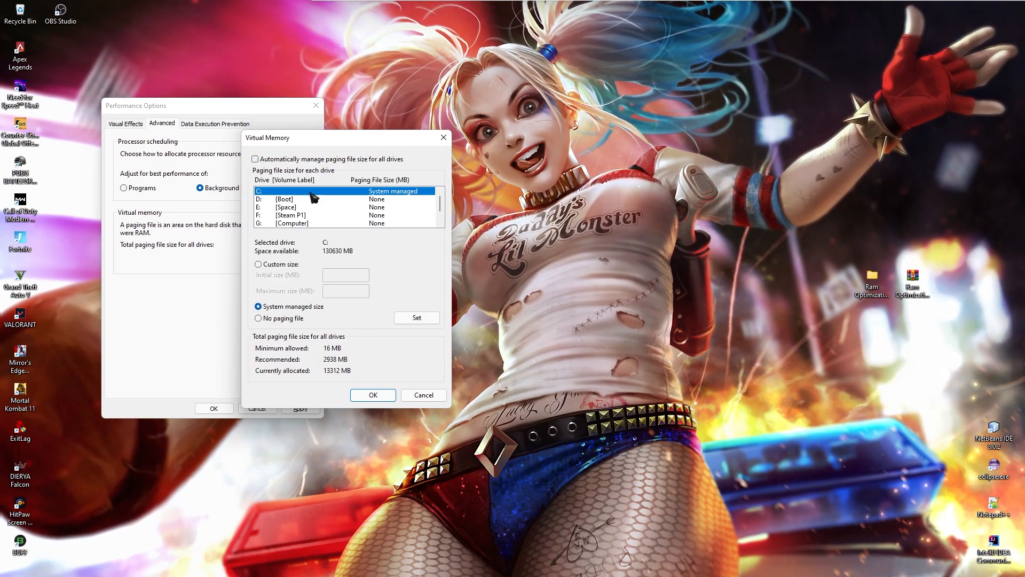
mouse_move(357, 243)
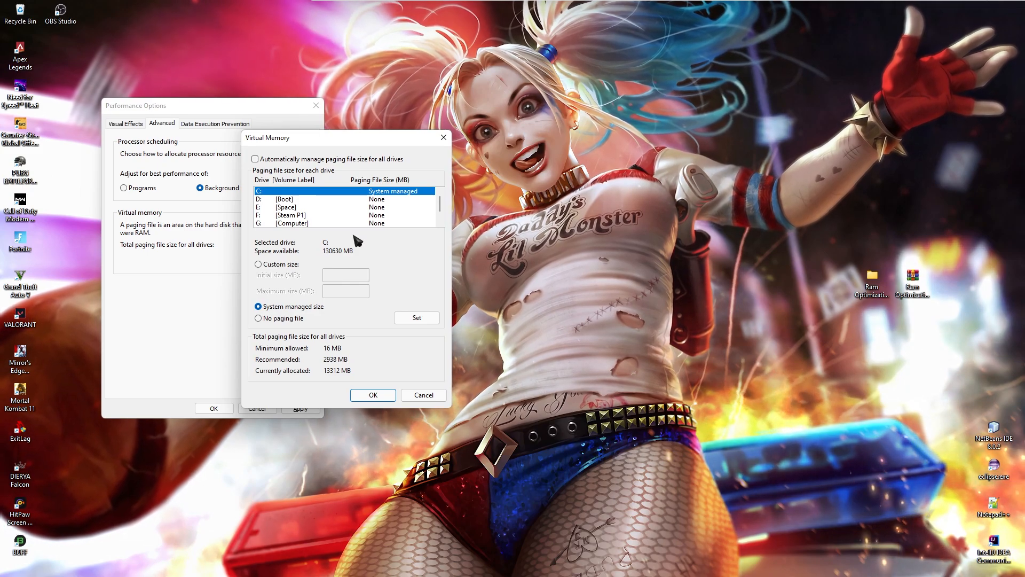
click(259, 264)
text(sys)
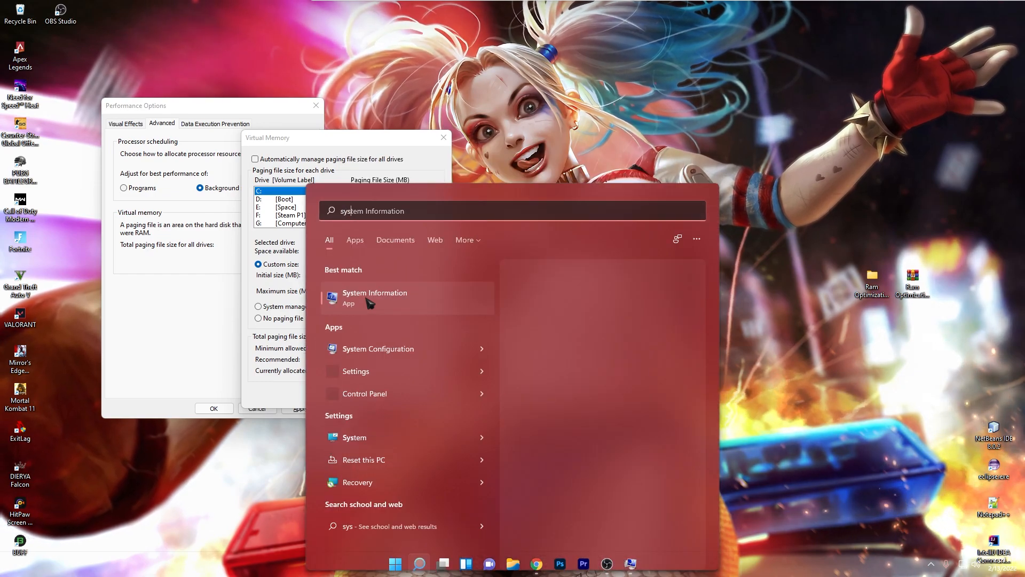
Launch System Information to read the 16.0 GB installed physical memory.
click(375, 298)
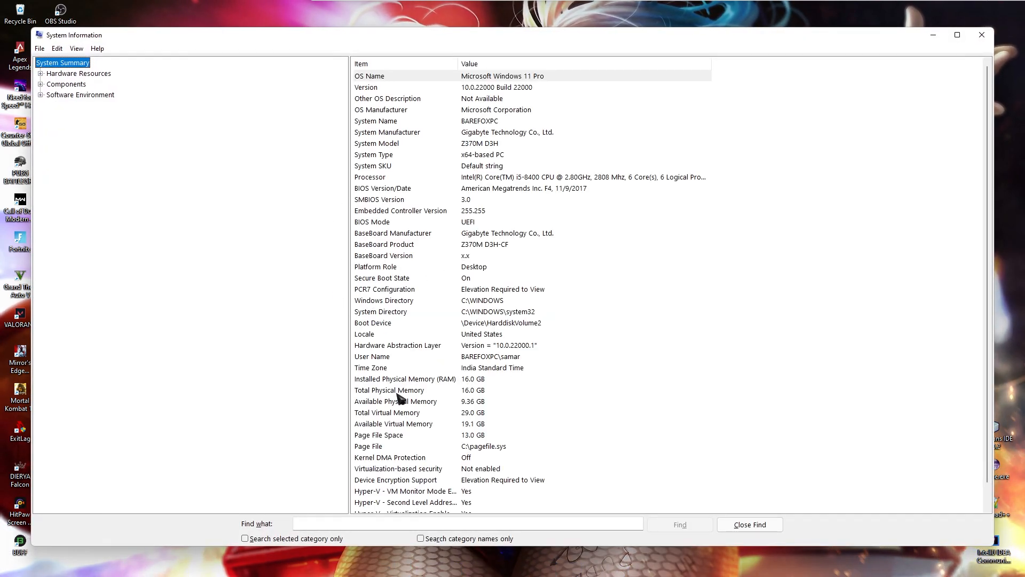
mouse_move(458, 401)
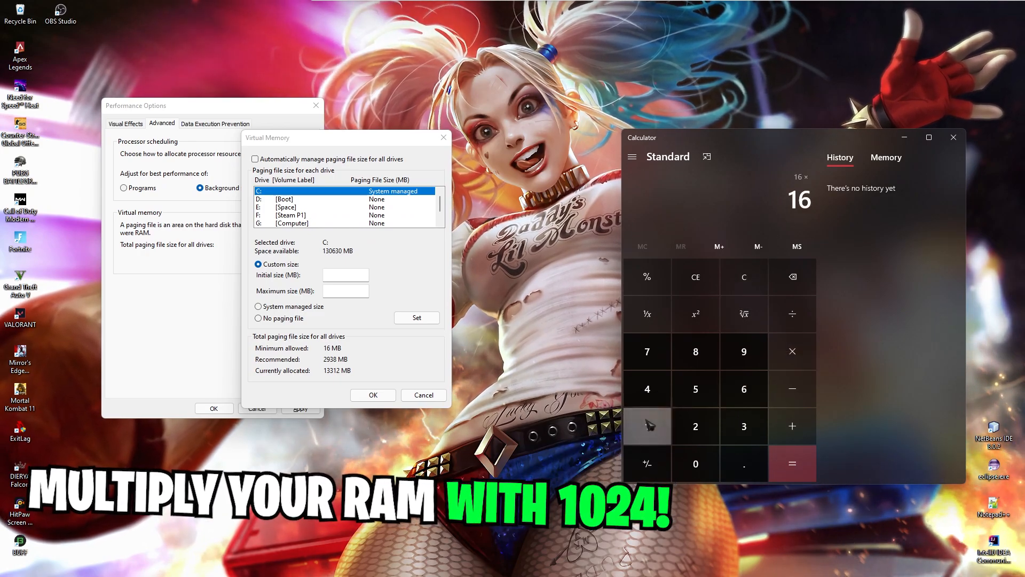
Halve 16,384 to 8,192 and 4,096, then confirm a 4096 MB initial, 8192 MB maximum paging file.
click(791, 463)
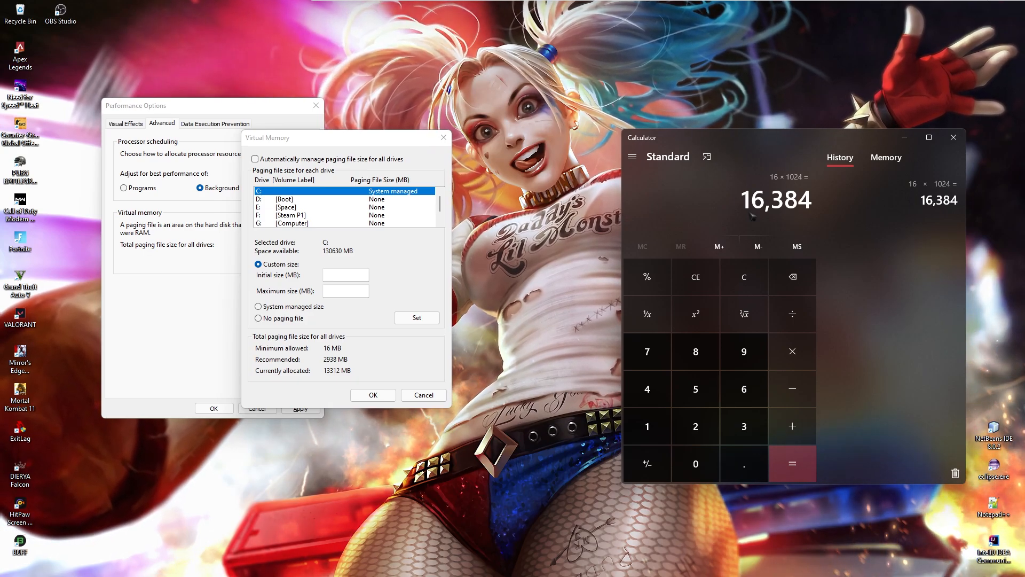
click(695, 426)
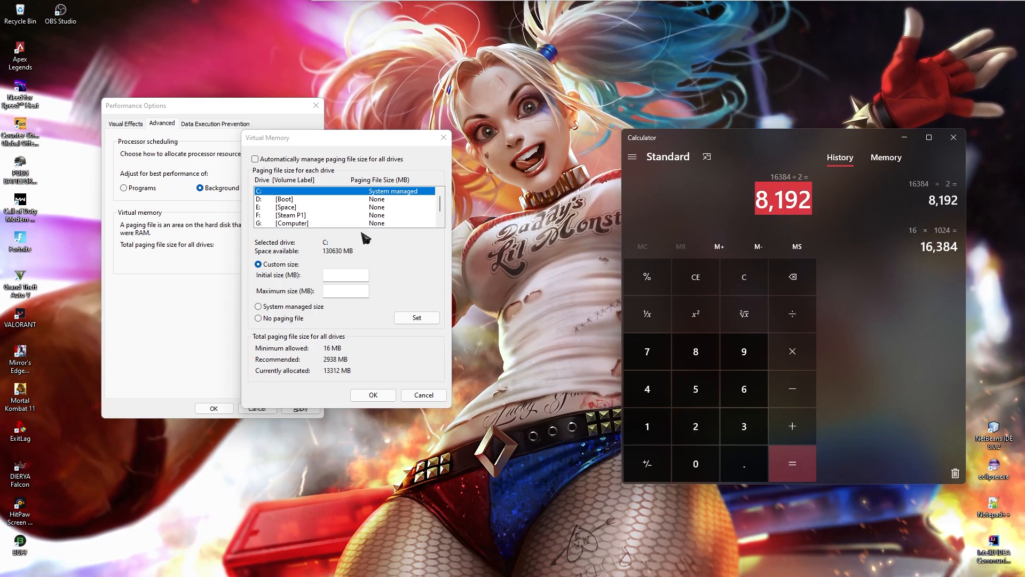
text(8192)
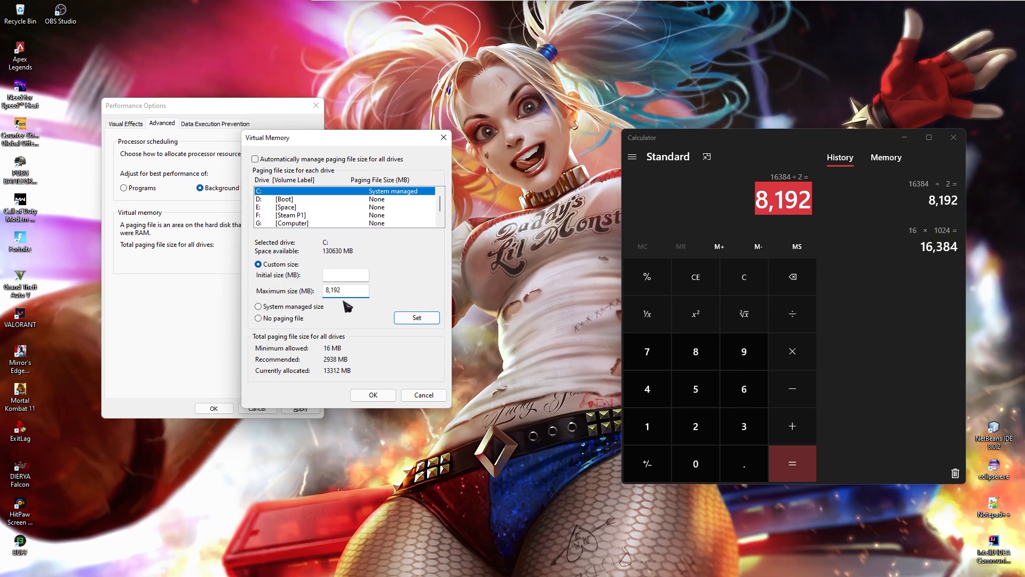
mouse_move(792, 314)
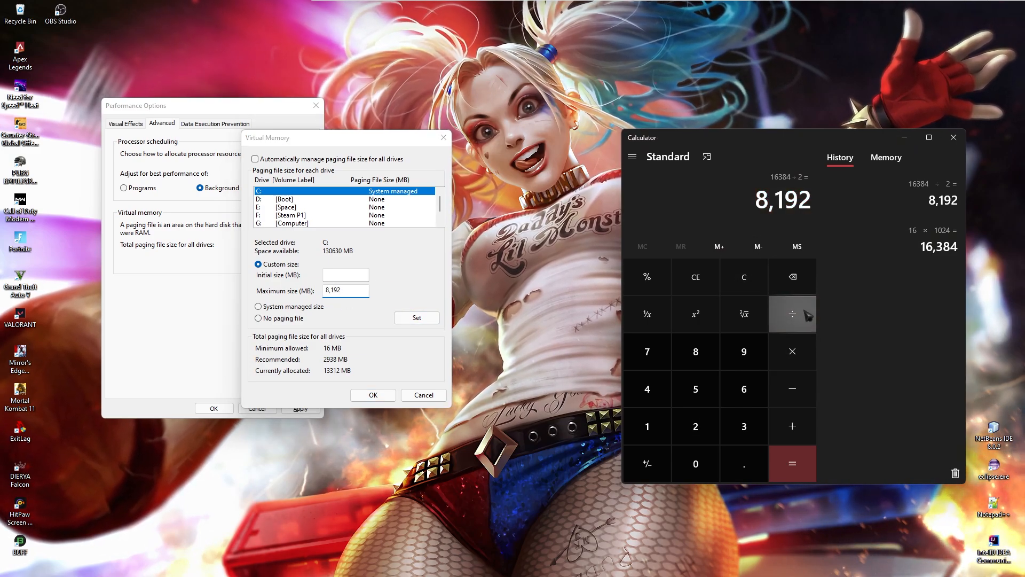
click(791, 463)
text(4096)
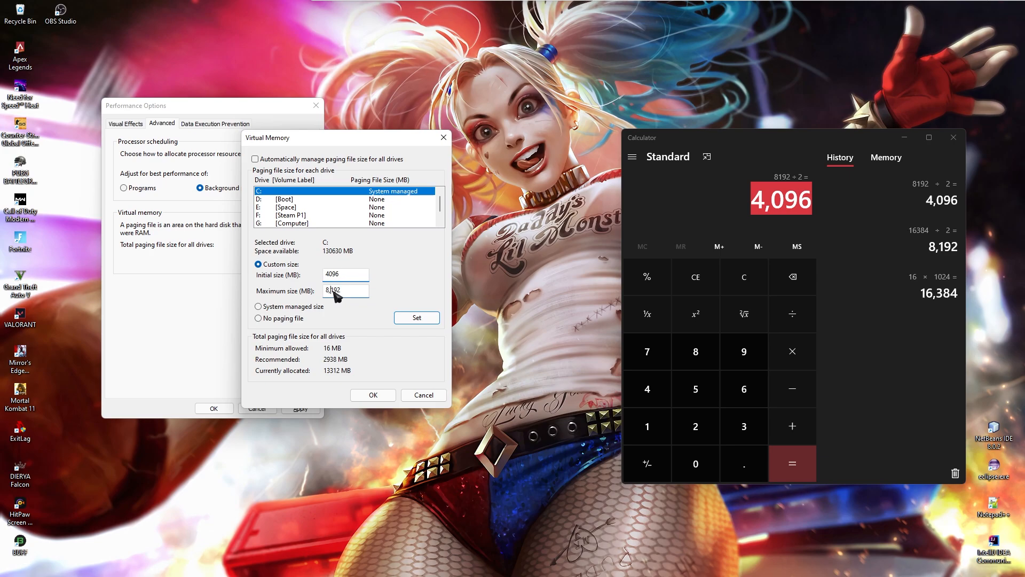
mouse_move(417, 319)
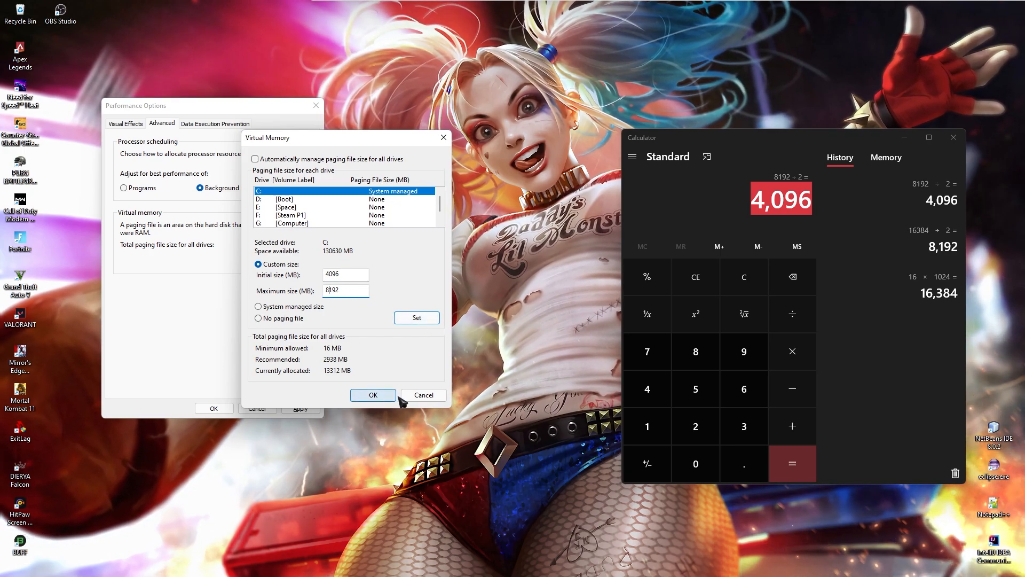
click(372, 395)
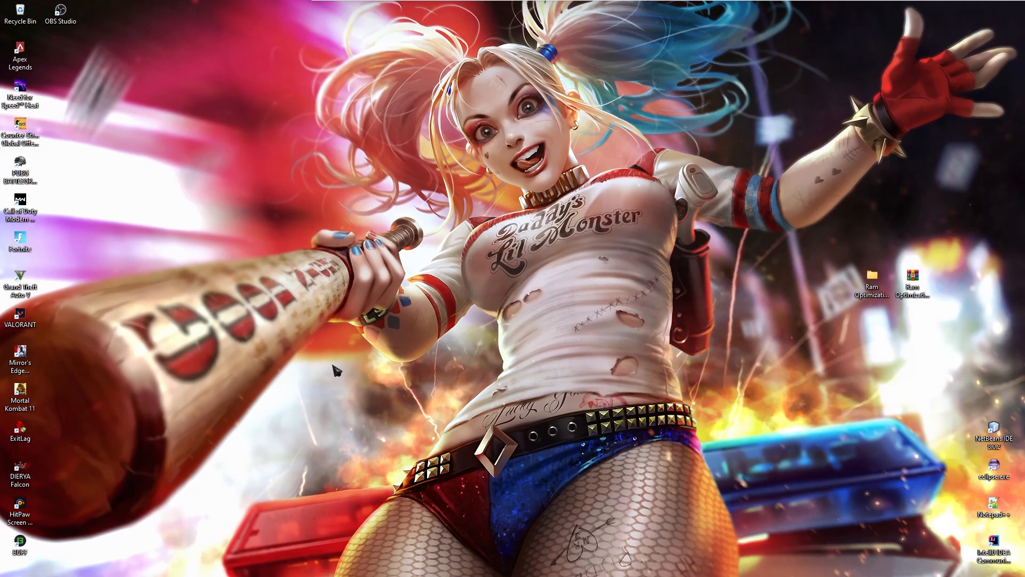
mouse_move(872, 320)
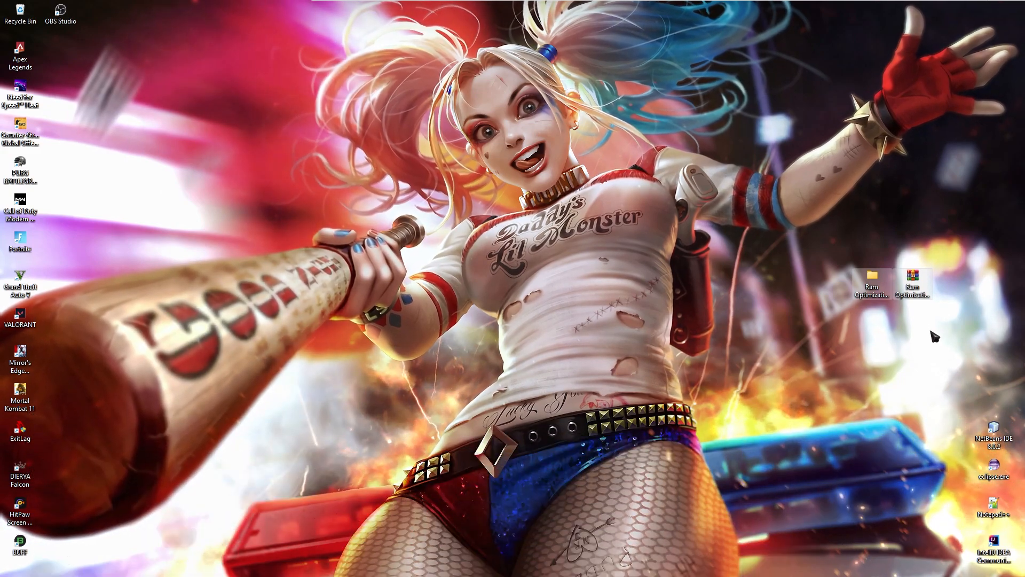
mouse_move(912, 280)
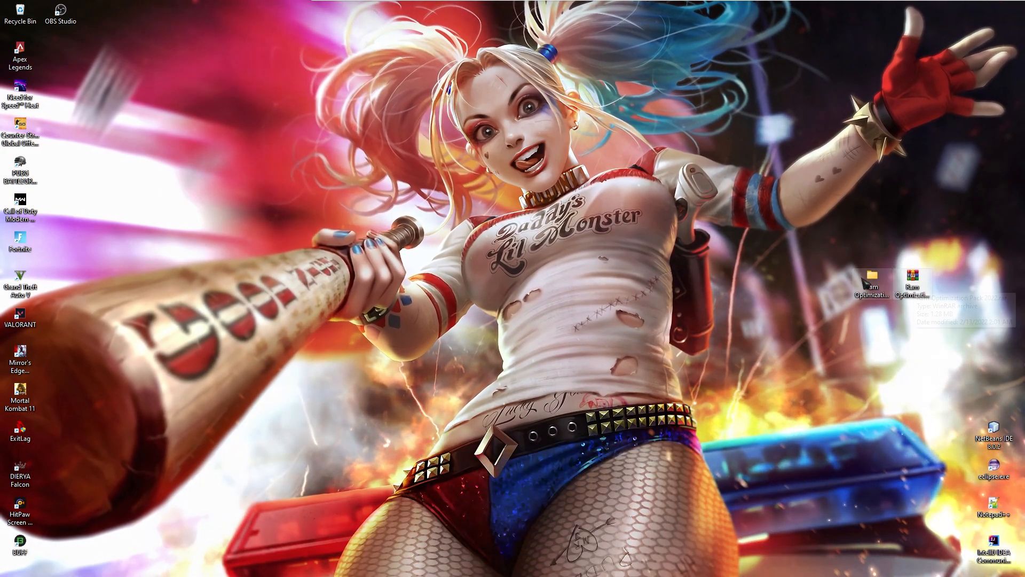
mouse_move(872, 284)
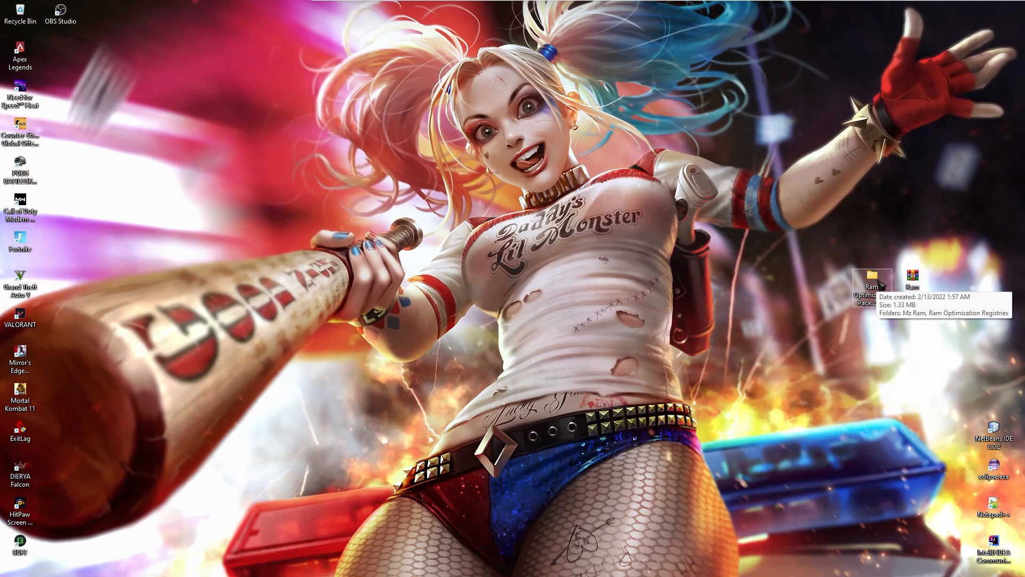
Browse into Ram Optimization Pack 2022 and then the Ram Optimization Registries folder.
double_click(873, 277)
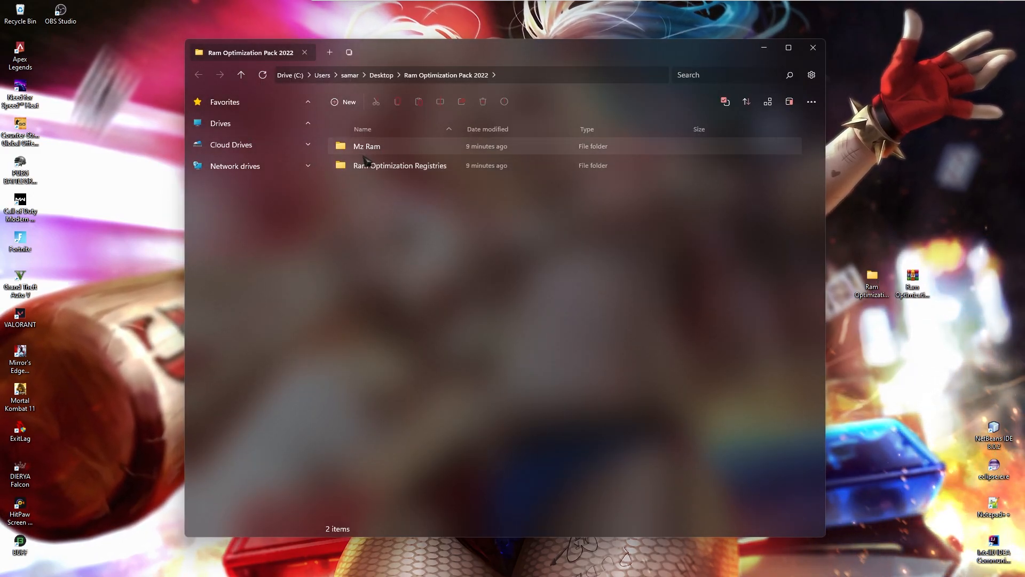
mouse_move(366, 146)
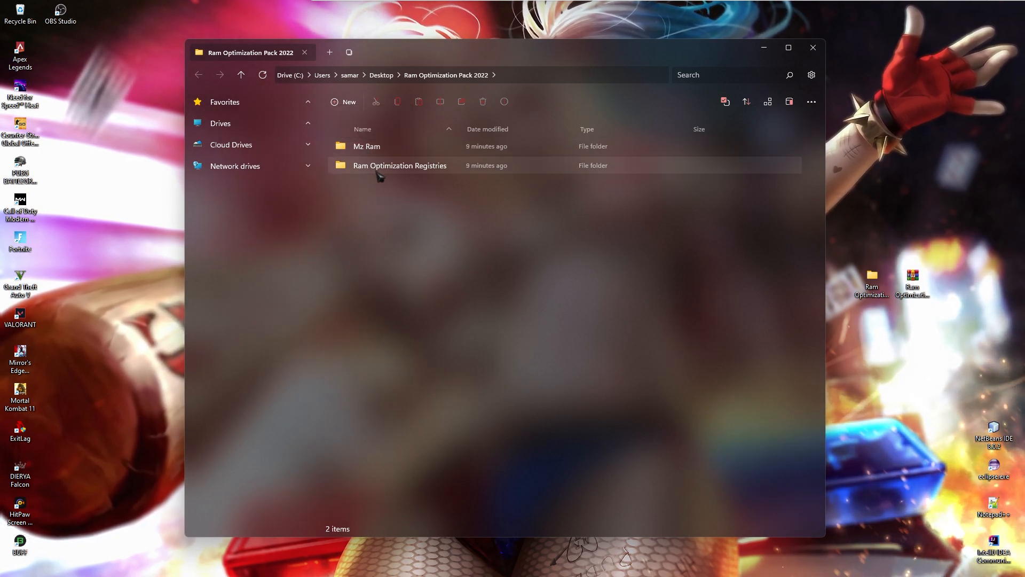
double_click(400, 164)
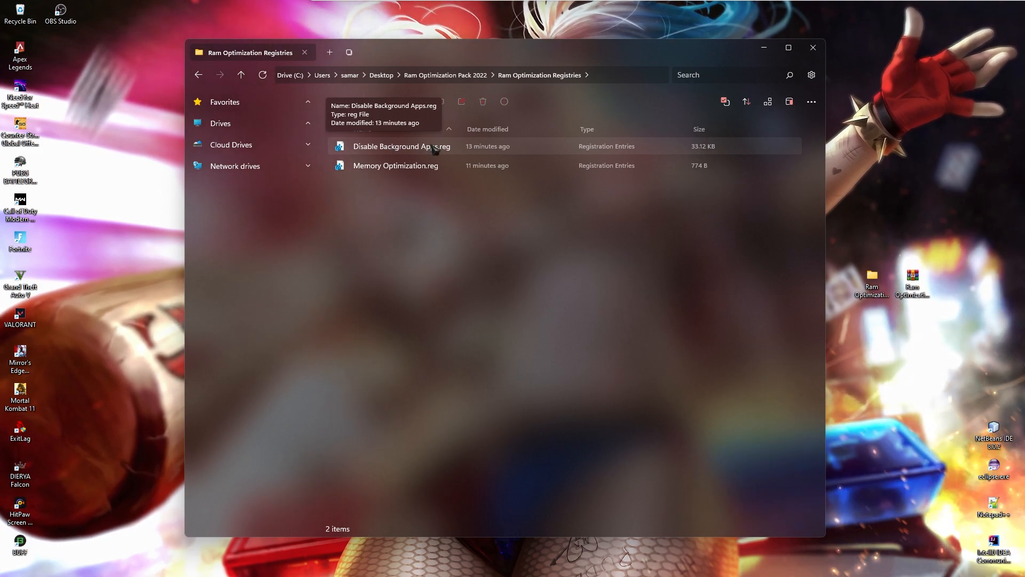
click(402, 146)
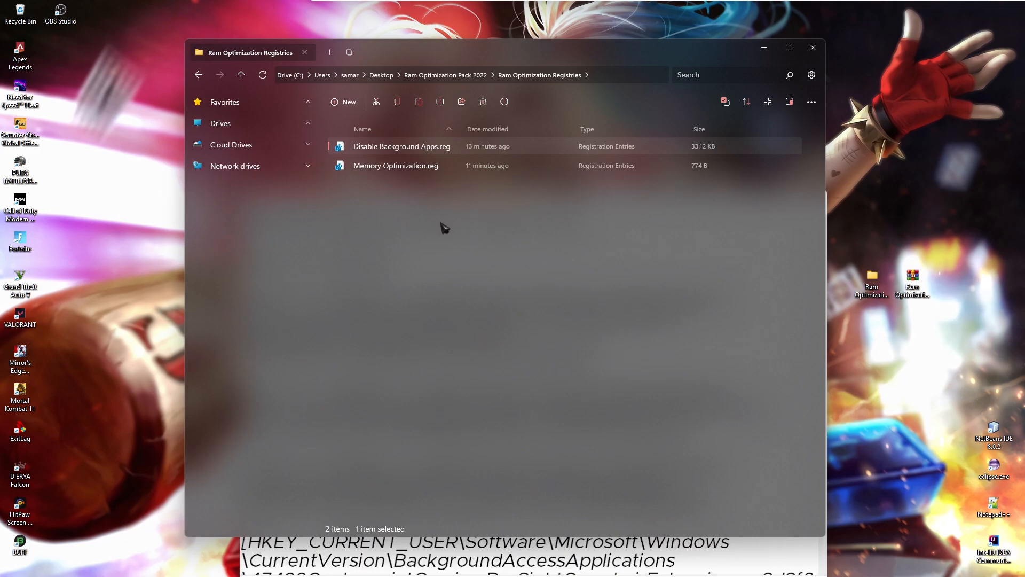
double_click(402, 147)
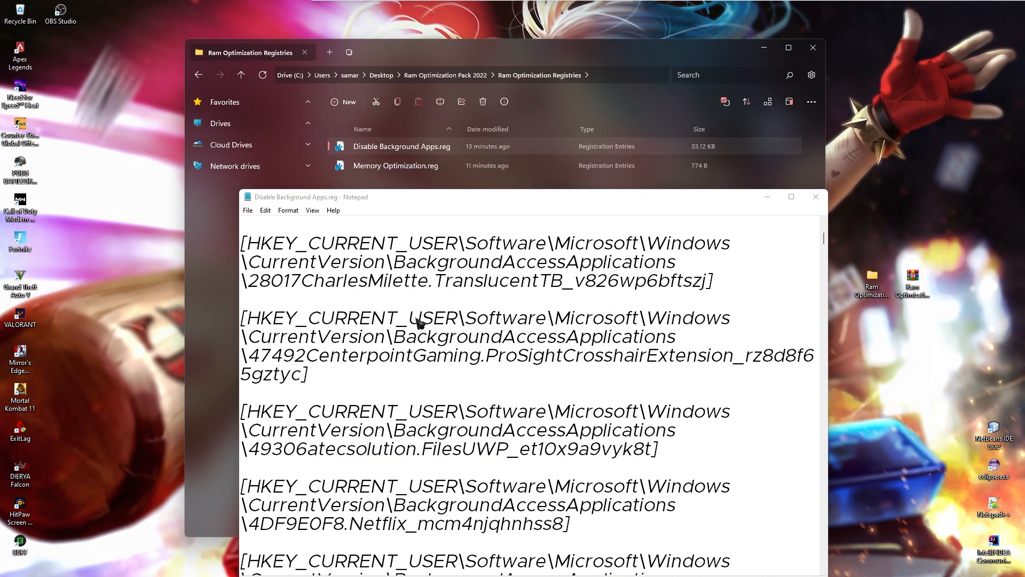
scroll(down, 3)
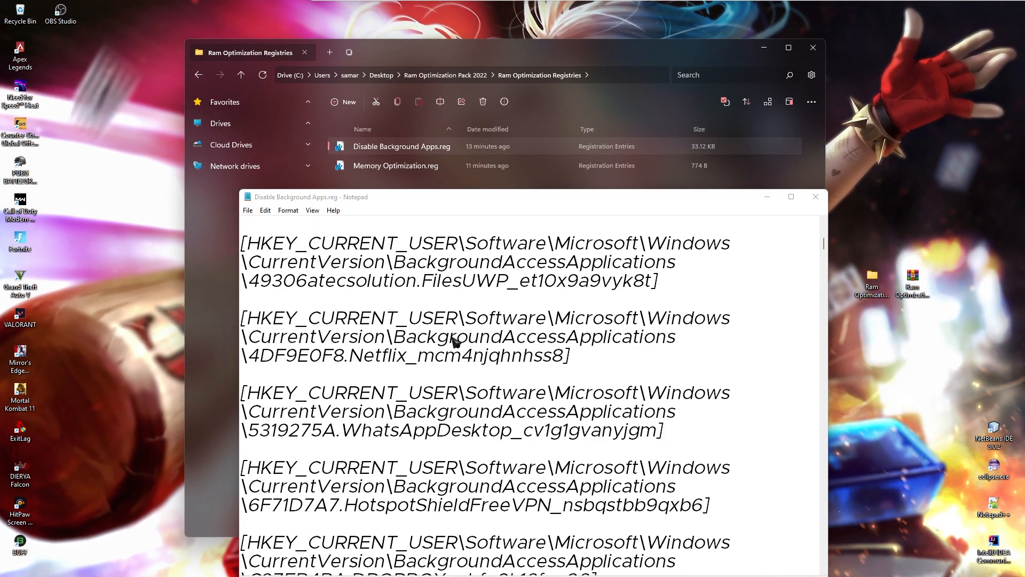
scroll(down, 3)
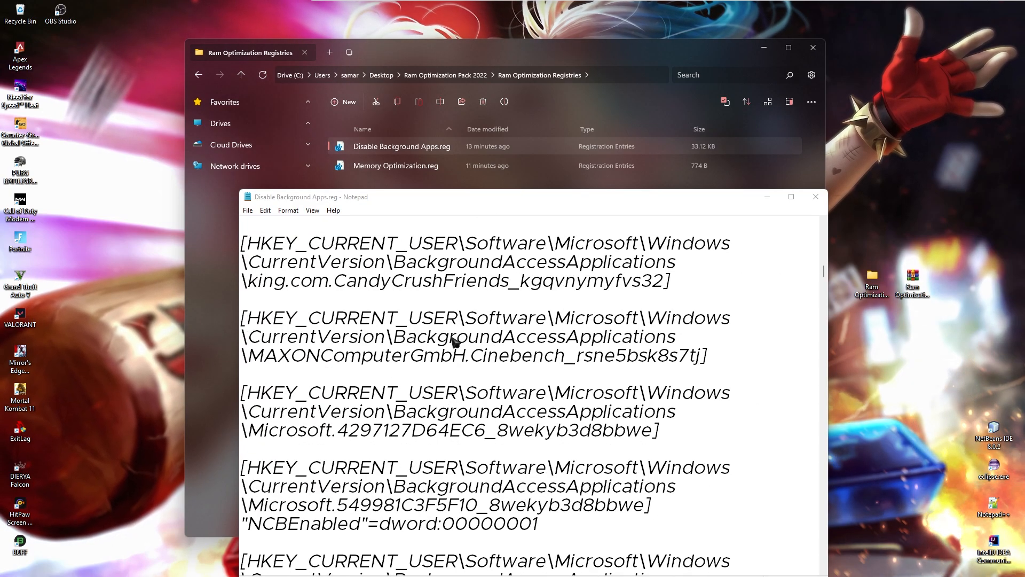
scroll(down, 3)
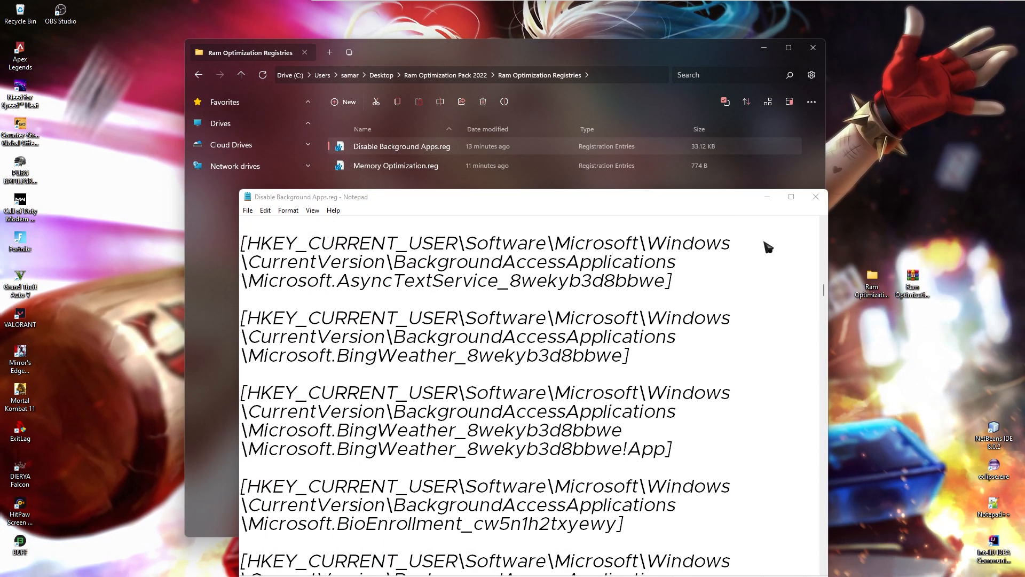
click(815, 196)
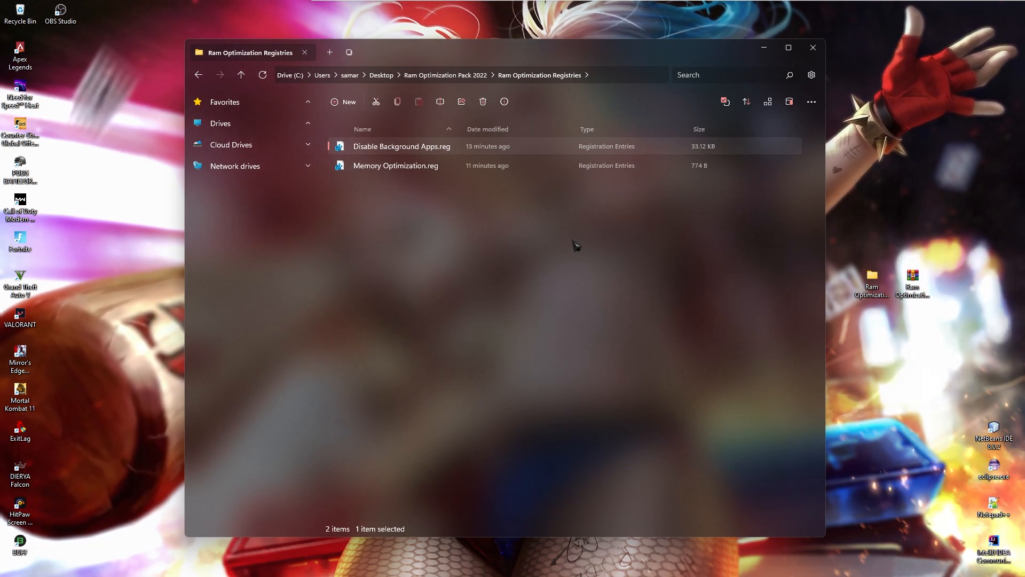
View Memory Optimization.reg as editable text in Notepad, then move on to the Mz Ram folder.
click(395, 166)
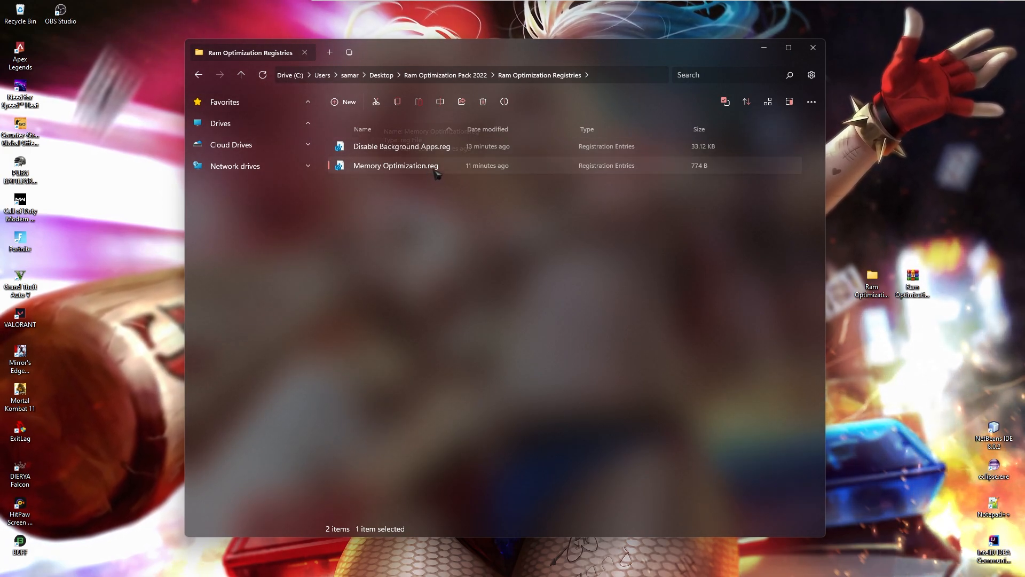
right_click(395, 165)
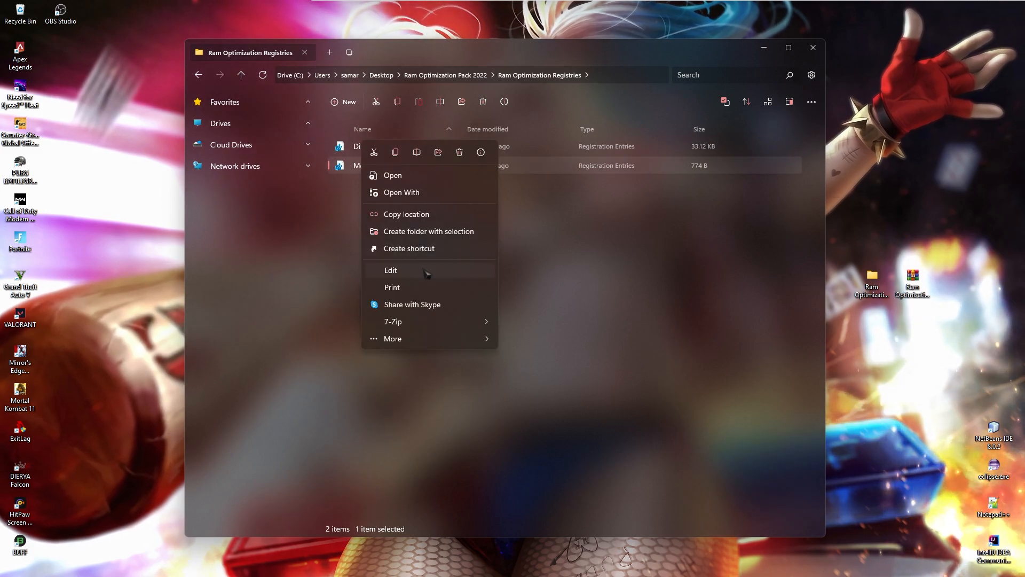
click(391, 269)
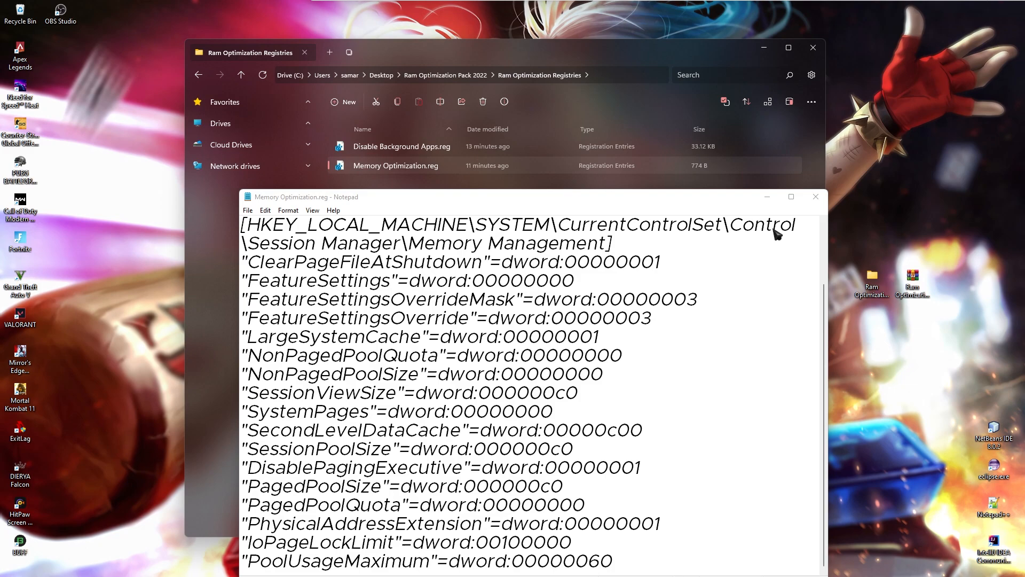
click(815, 197)
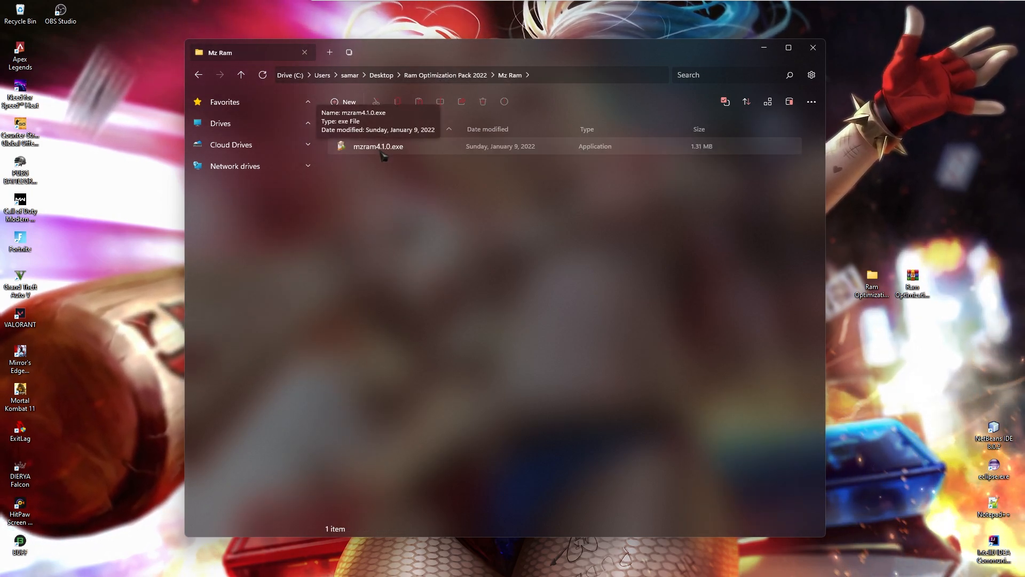
mouse_move(430, 156)
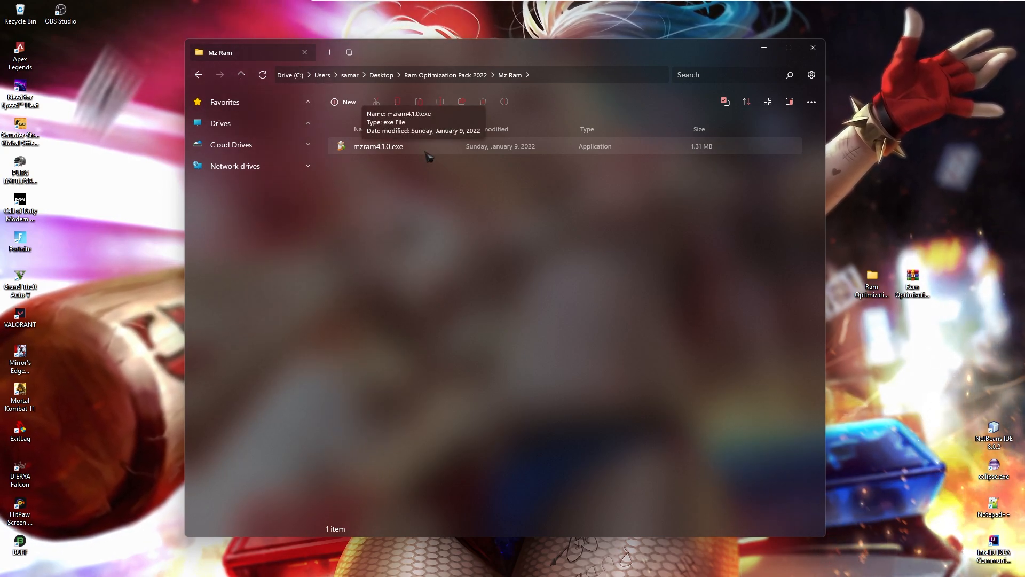
Run mzram4.1.0.exe to start Mz Ram Booster.
double_click(378, 146)
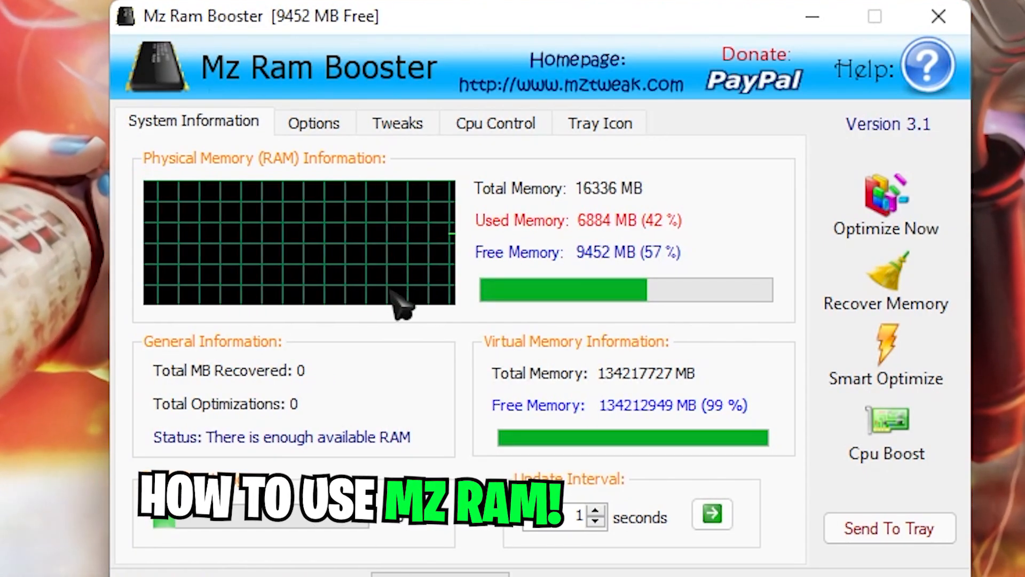
mouse_move(660, 203)
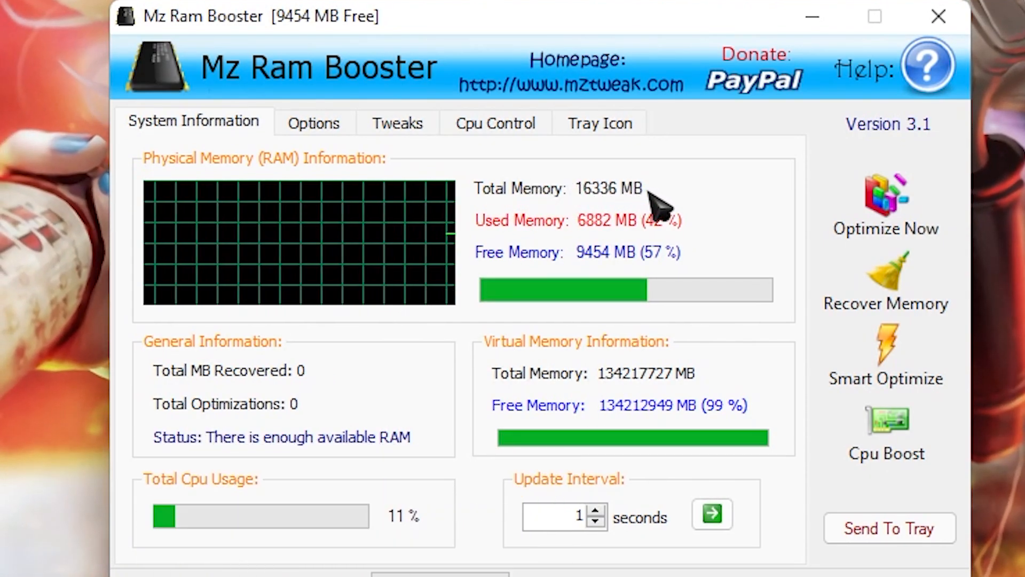
mouse_move(608, 238)
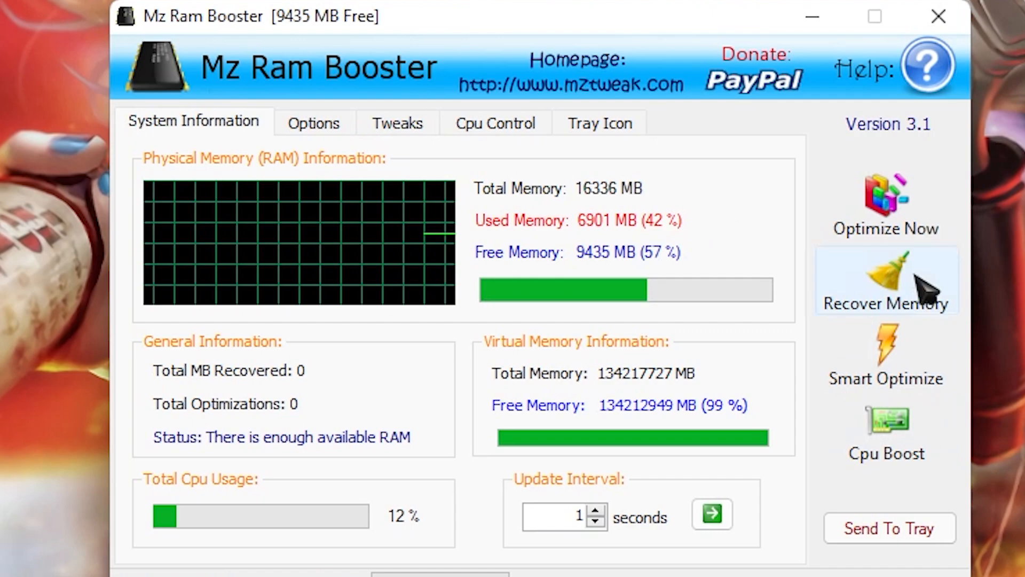
mouse_move(903, 226)
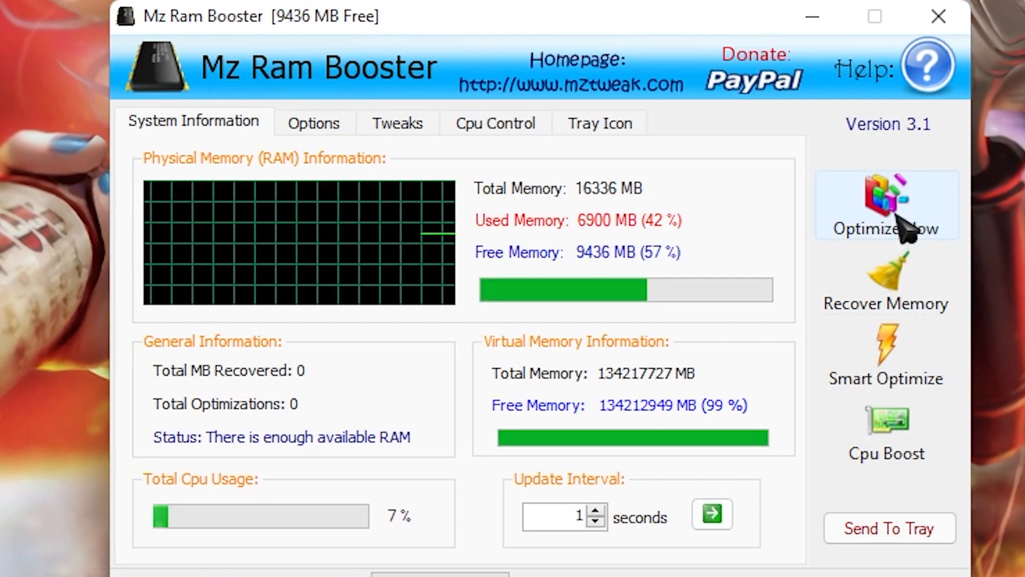
Show Mz Ram Booster's Options with auto-optimize below 2500 MB free, target 8000 MB.
click(314, 124)
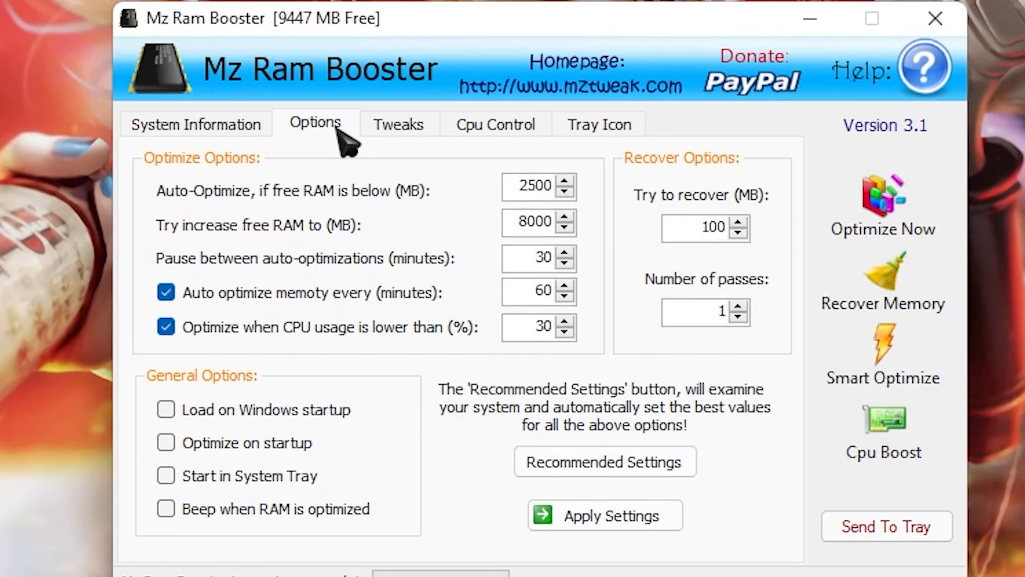
mouse_move(373, 246)
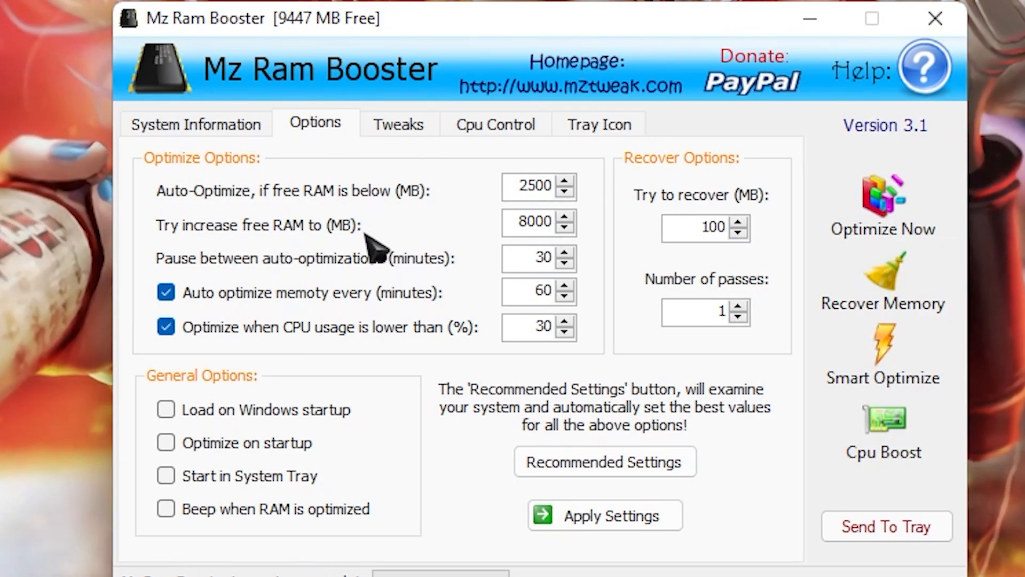
Select the target free RAM value, apply the settings and dismiss the success confirmation.
triple_click(536, 222)
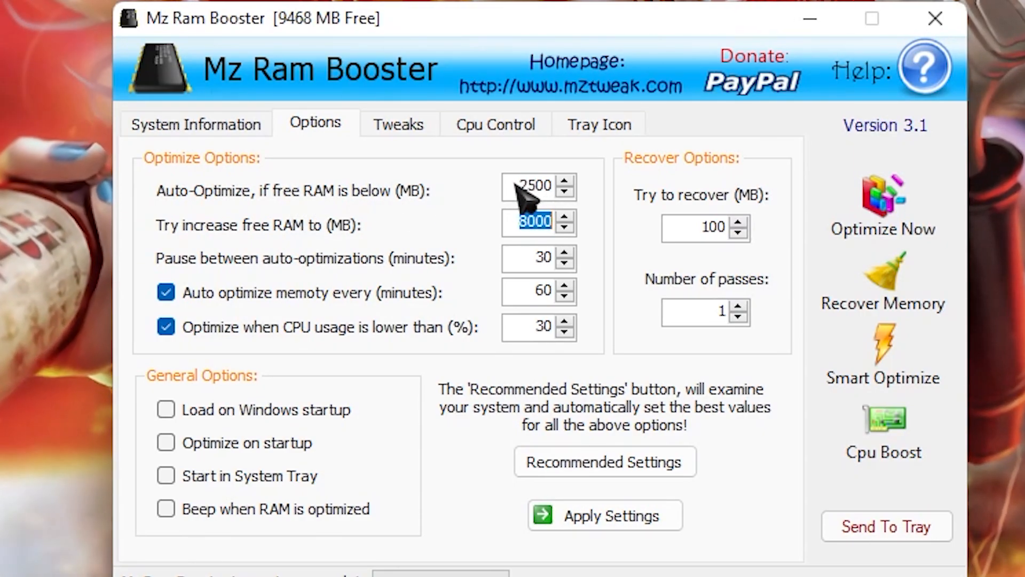
mouse_move(575, 225)
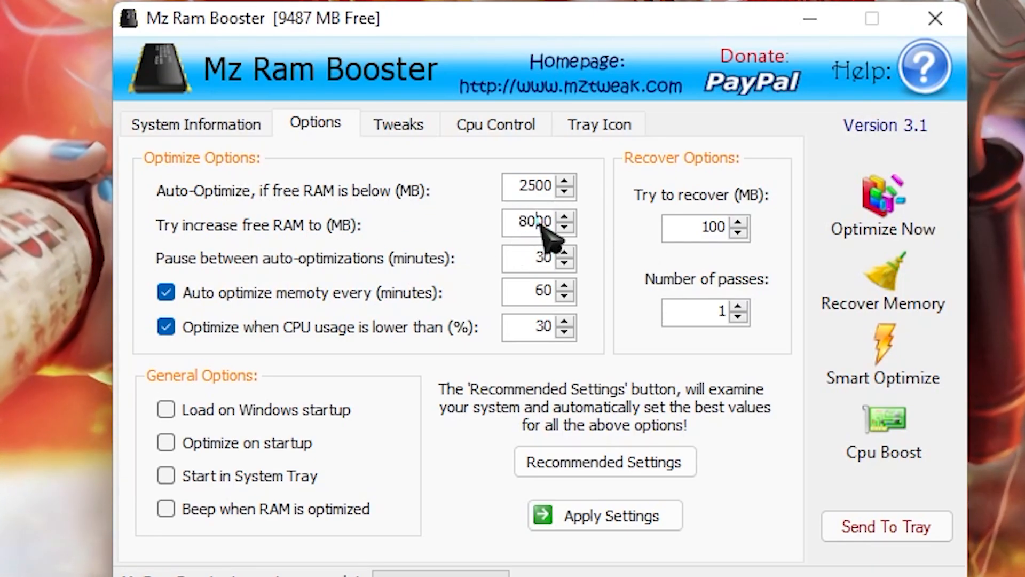
mouse_move(536, 246)
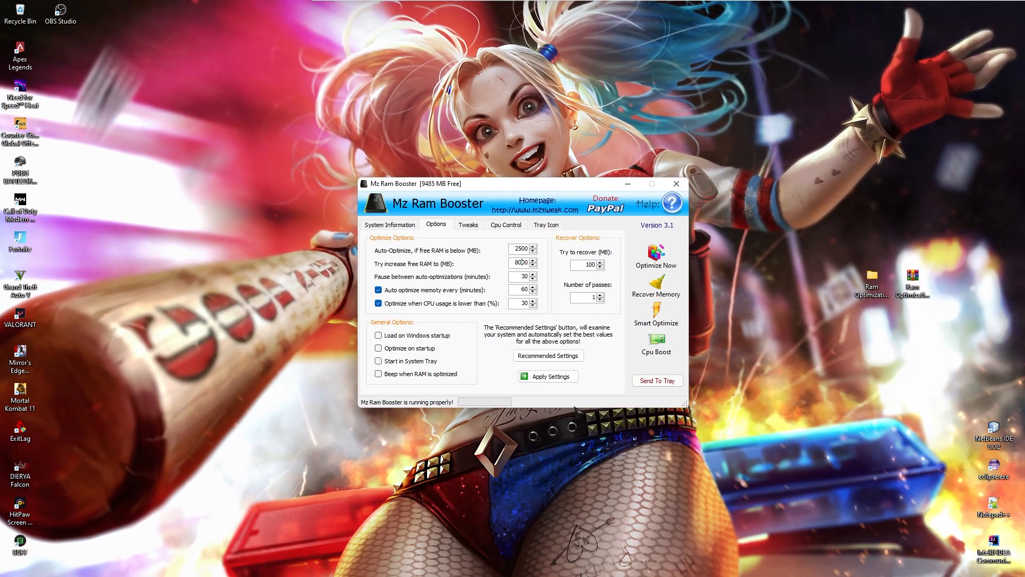
click(548, 376)
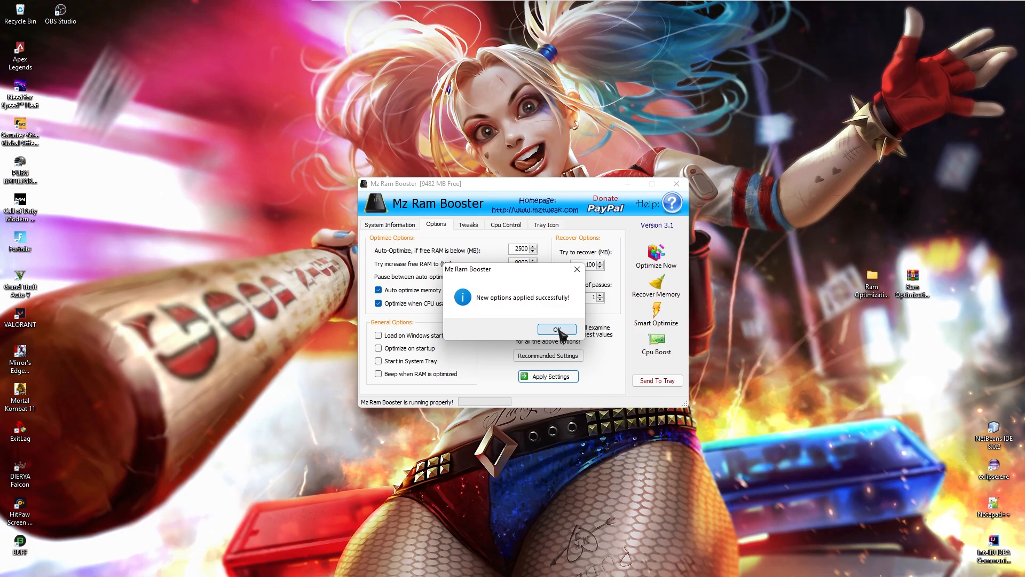
click(556, 329)
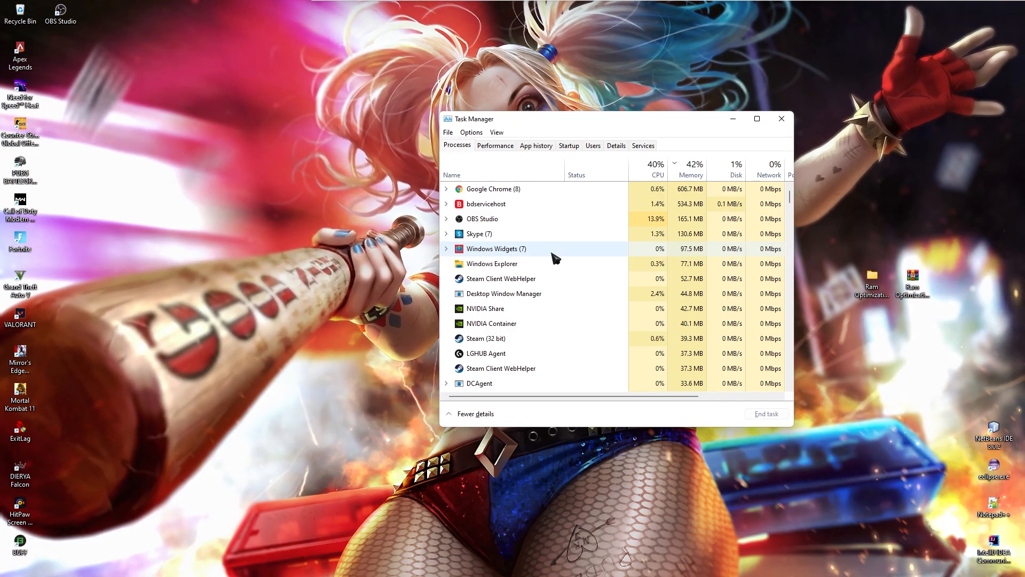
Toggle Task Manager to Fewer details and back to the full detailed Processes view.
click(756, 119)
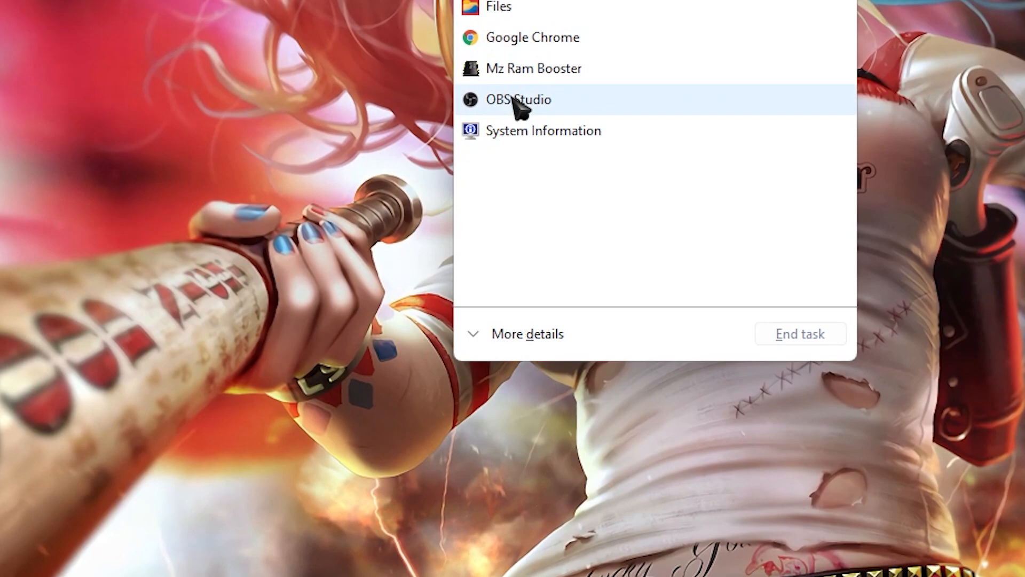
click(526, 333)
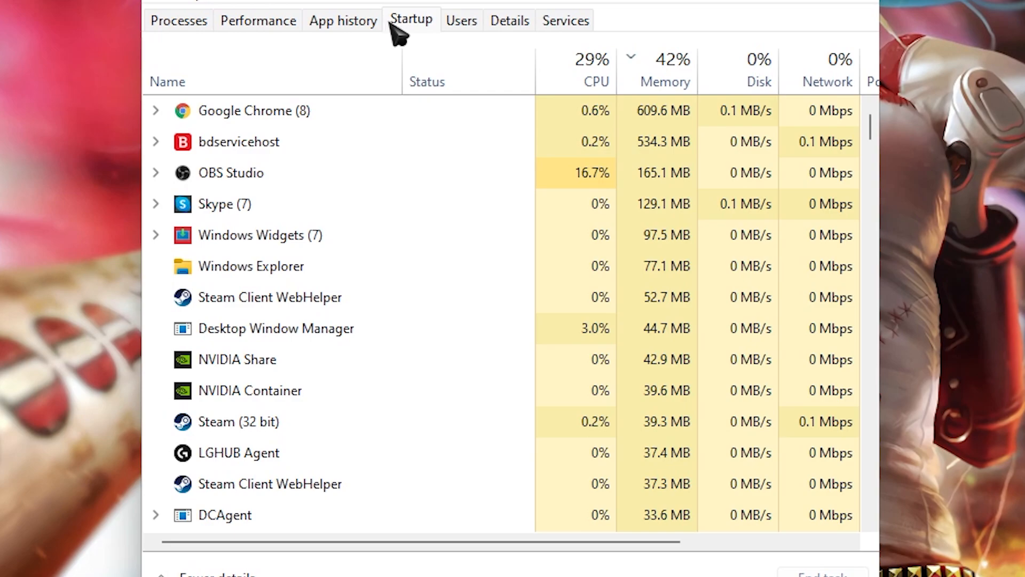
Review the Startup tab's app list and select the EpicGamesLauncher entry.
click(411, 20)
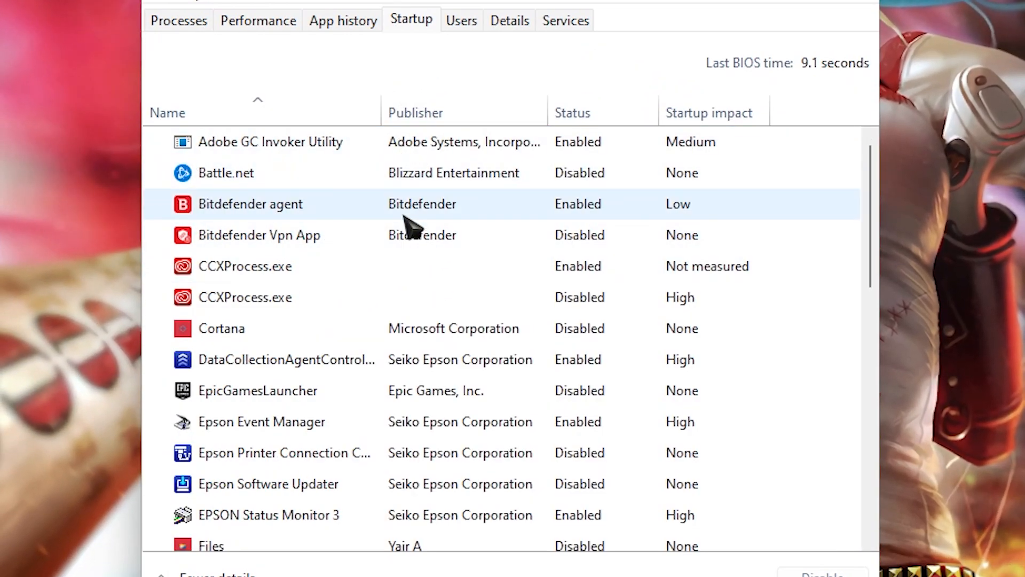
scroll(down, 3)
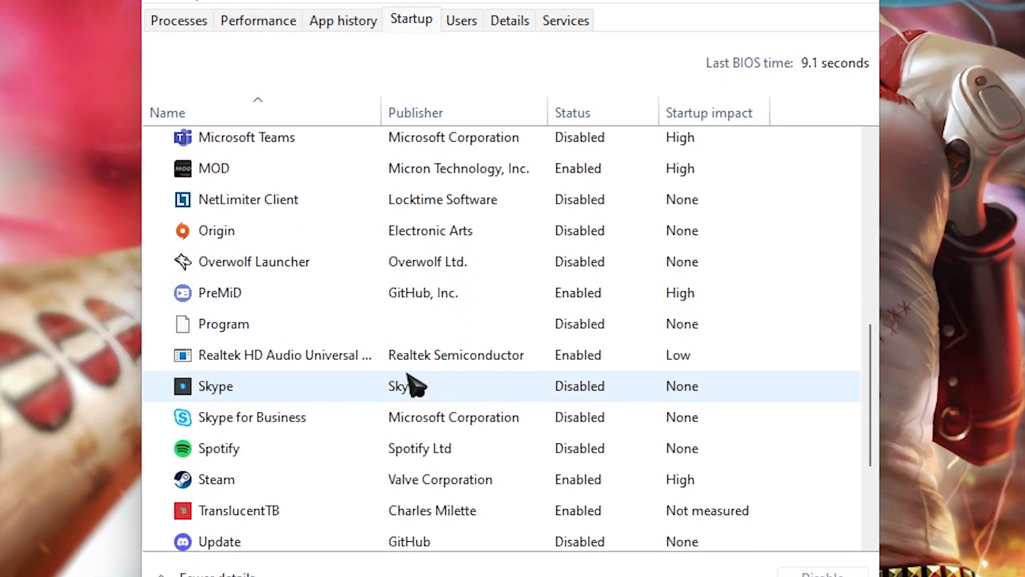
scroll(down, 3)
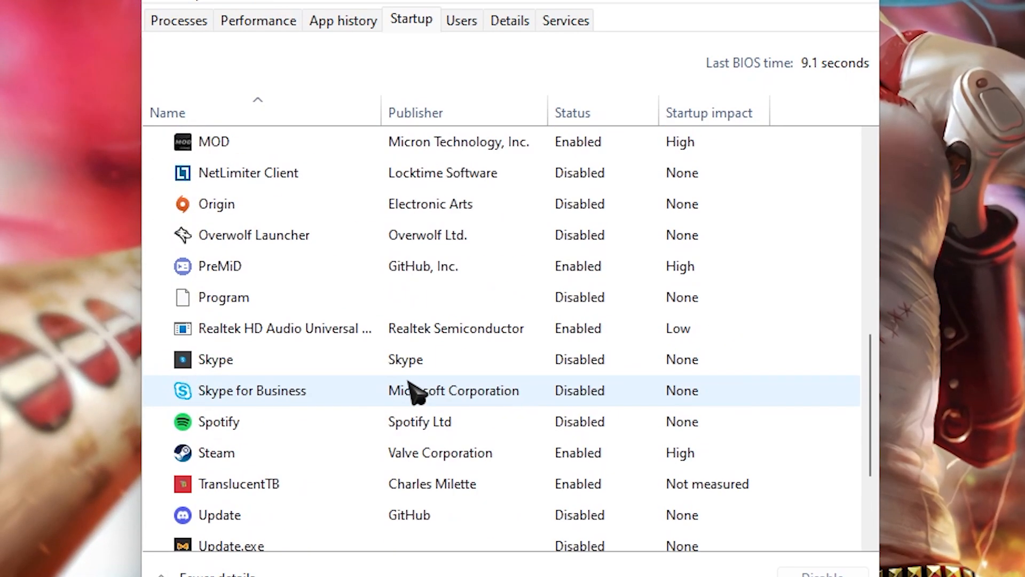
scroll(up, 3)
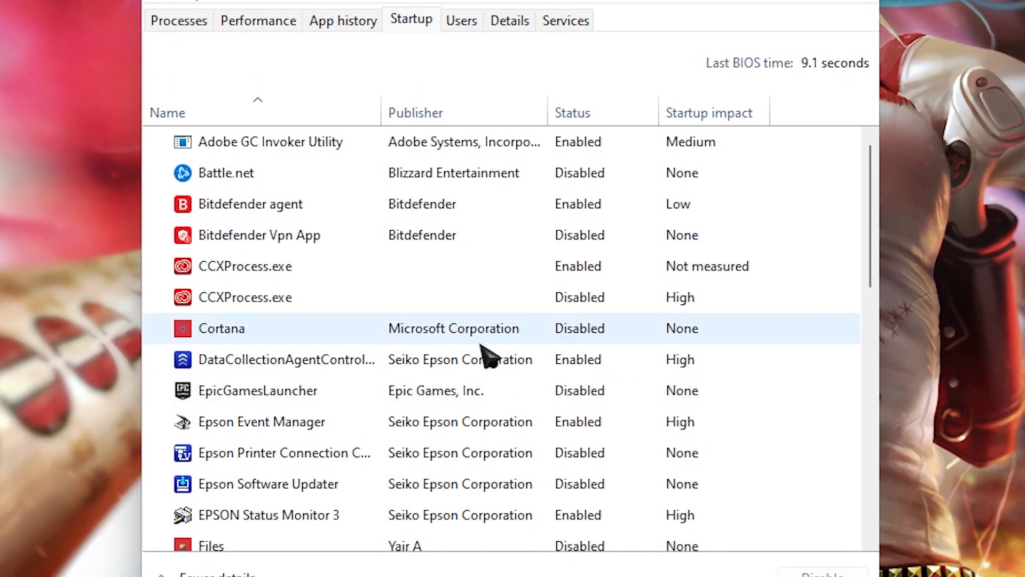
click(286, 359)
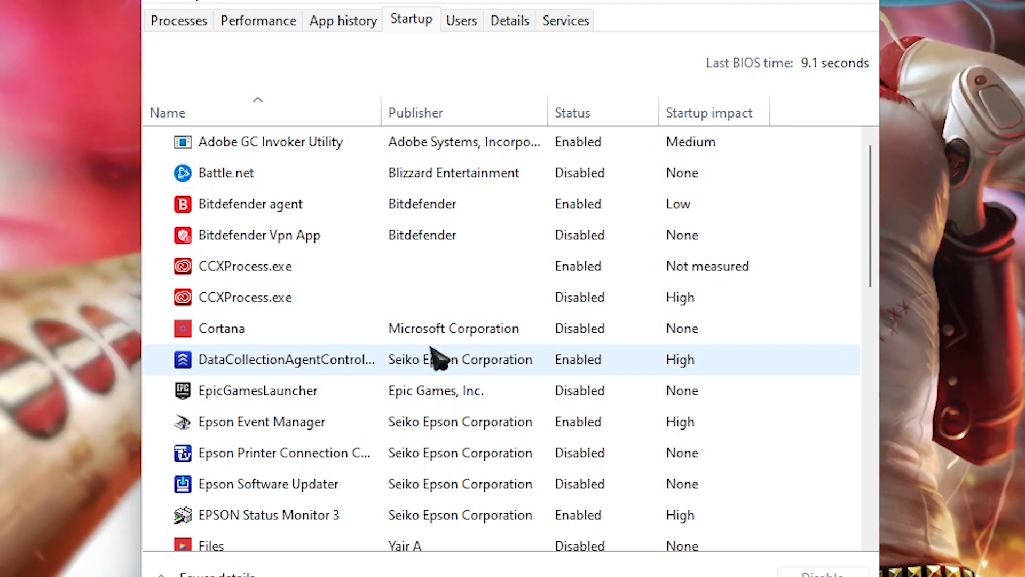
click(258, 391)
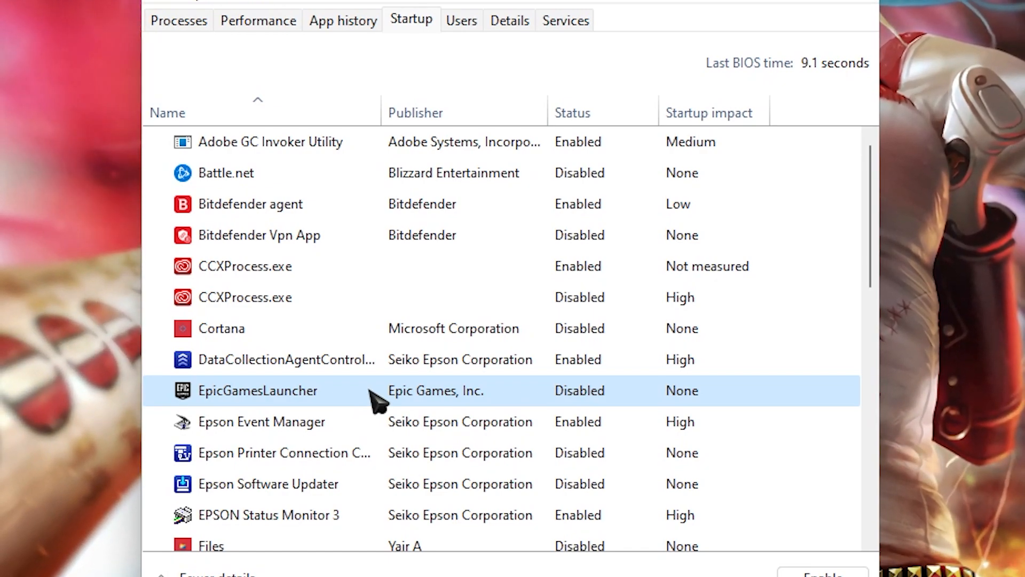
Scroll to the Program startup entry and bring up its right-click options.
scroll(down, 3)
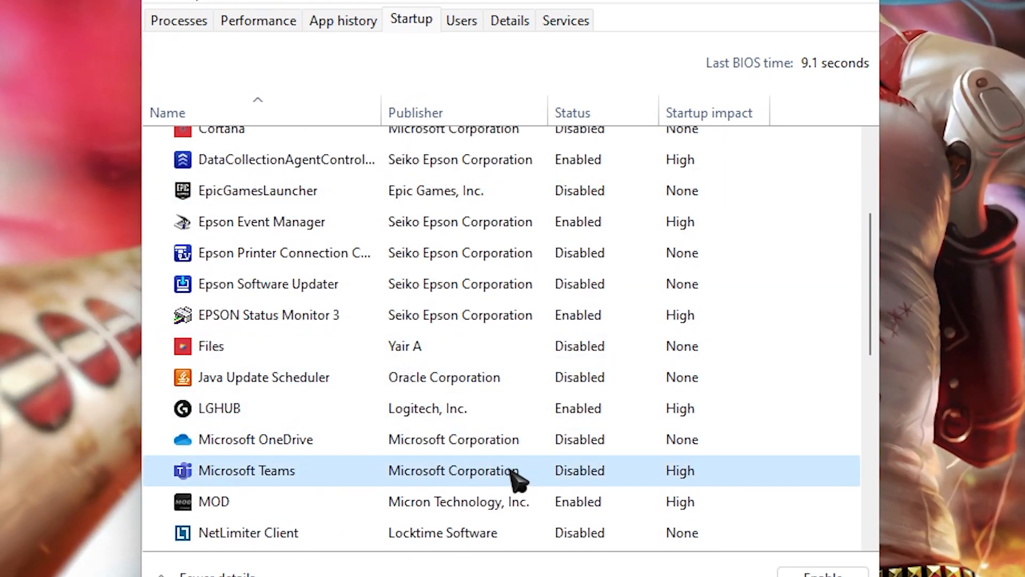
scroll(down, 3)
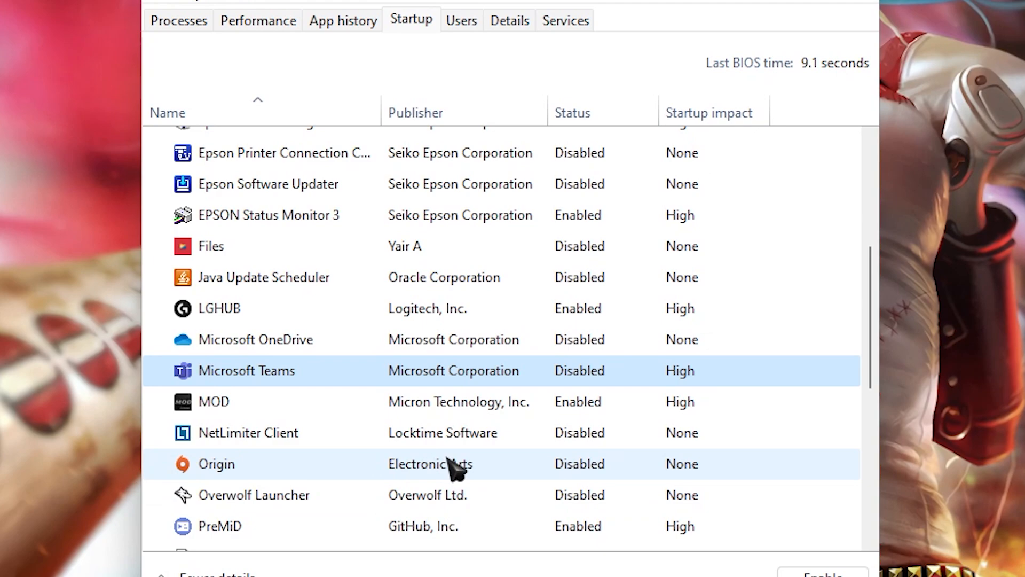
scroll(down, 3)
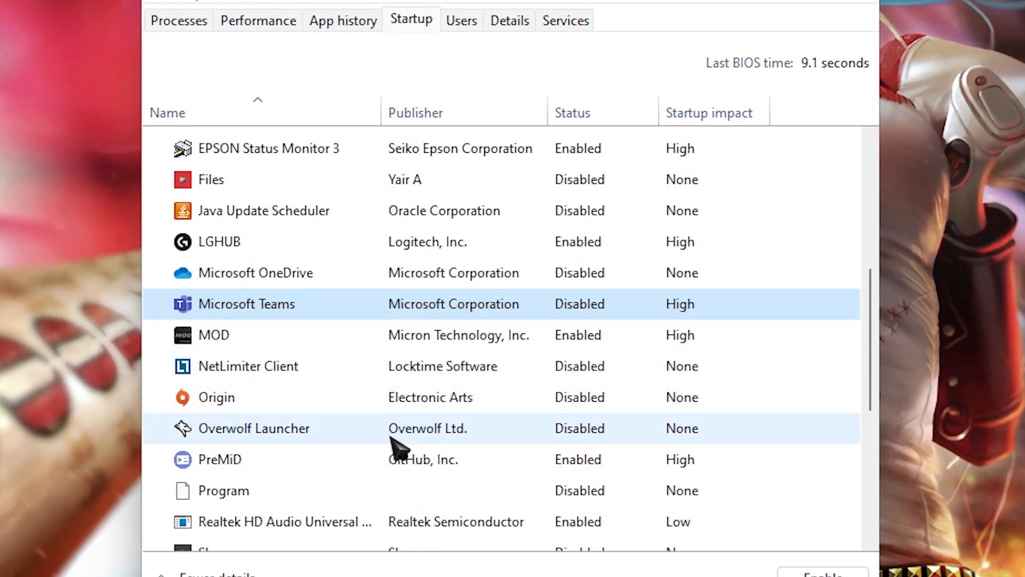
scroll(down, 3)
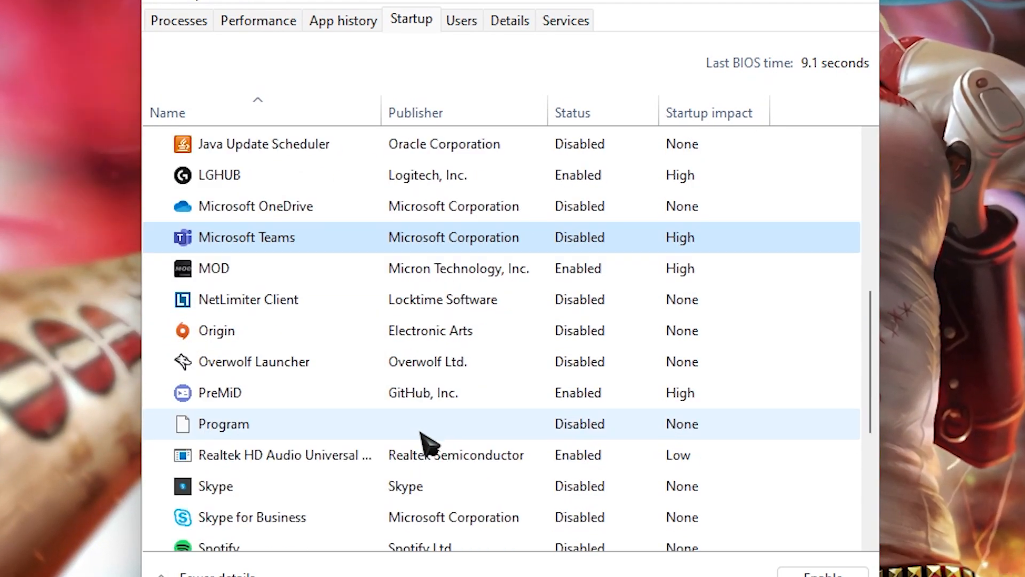
scroll(down, 3)
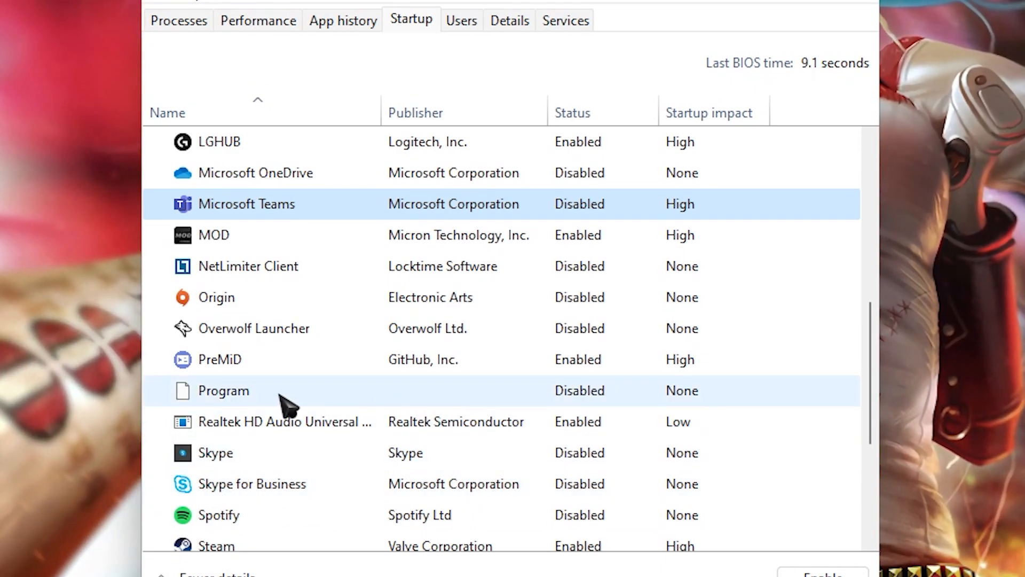
right_click(215, 453)
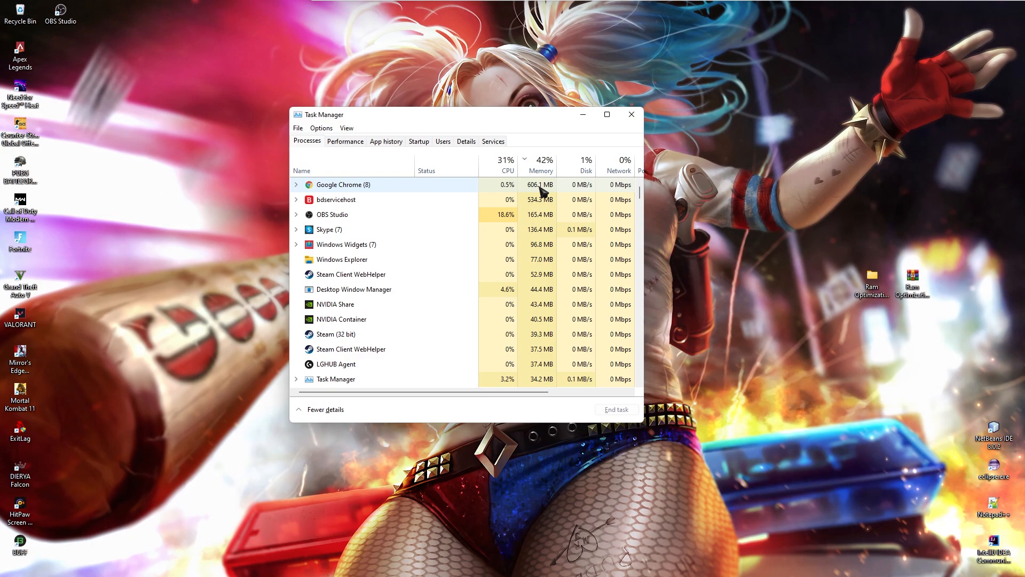
Sort processes by highest memory use and expand Google Chrome into its eight processes.
click(540, 166)
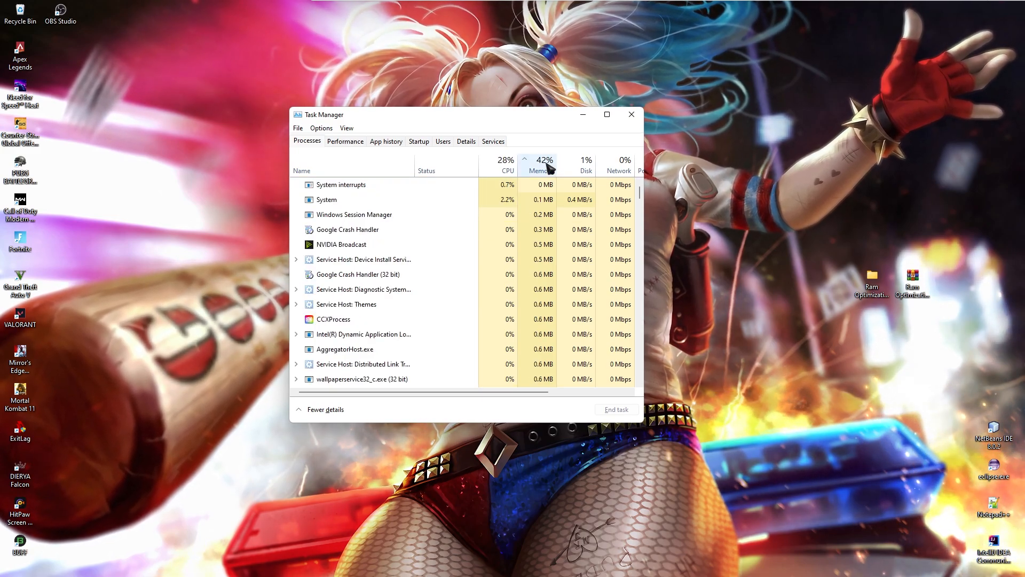
click(540, 161)
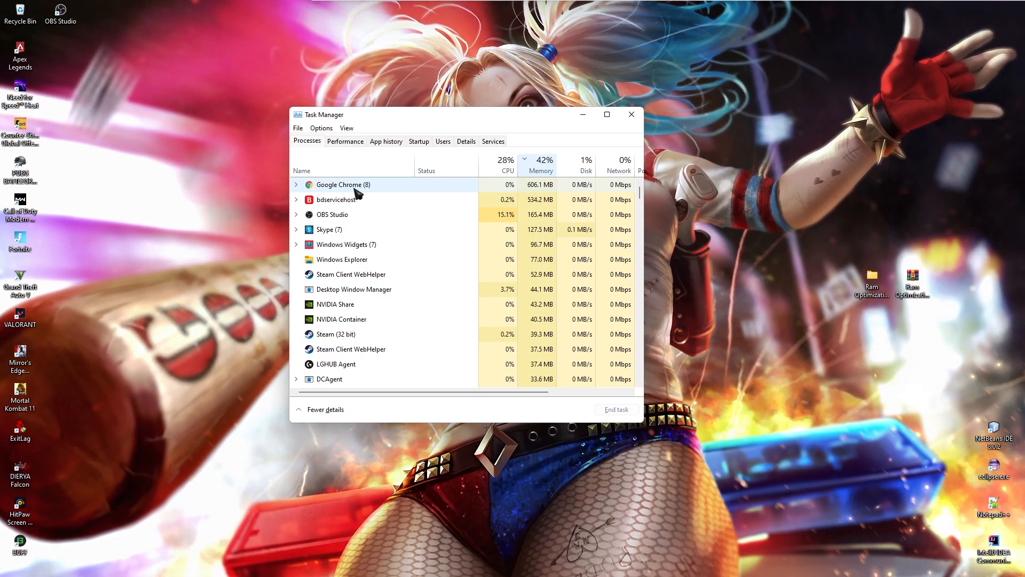
click(296, 185)
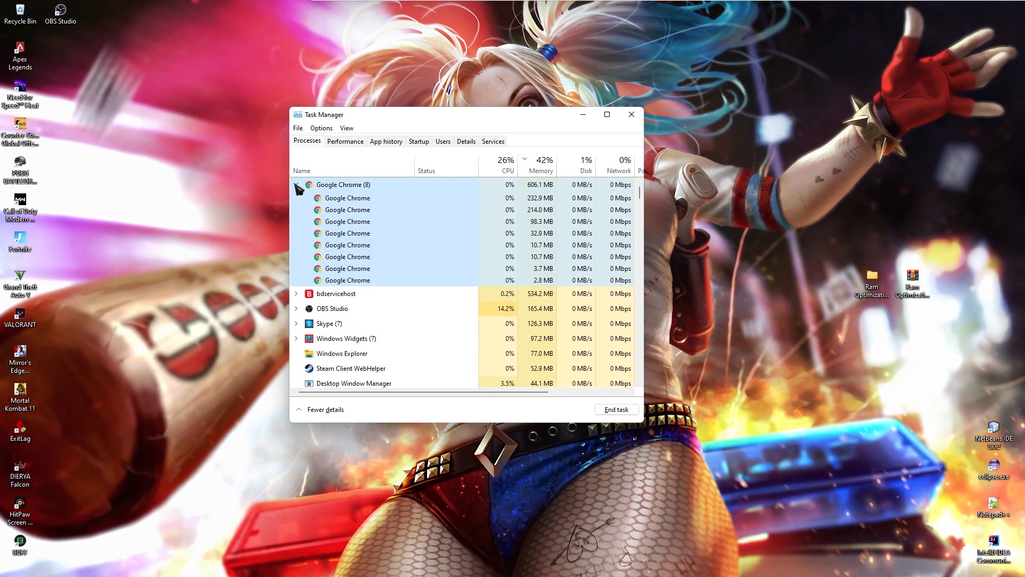
mouse_move(444, 241)
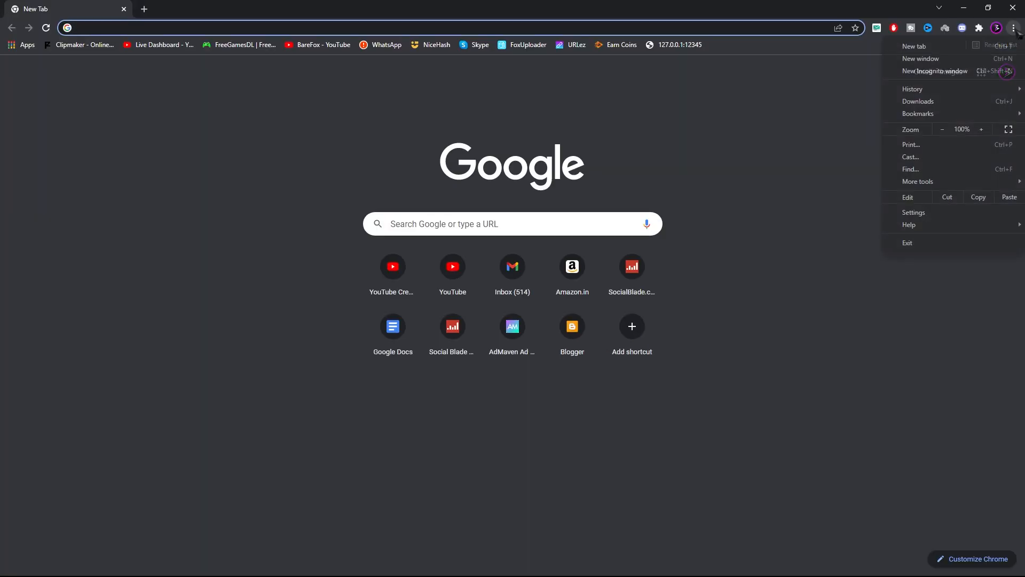
Reach Chrome's extensions page via More tools and switch off the vidIQ Vision extension.
click(918, 181)
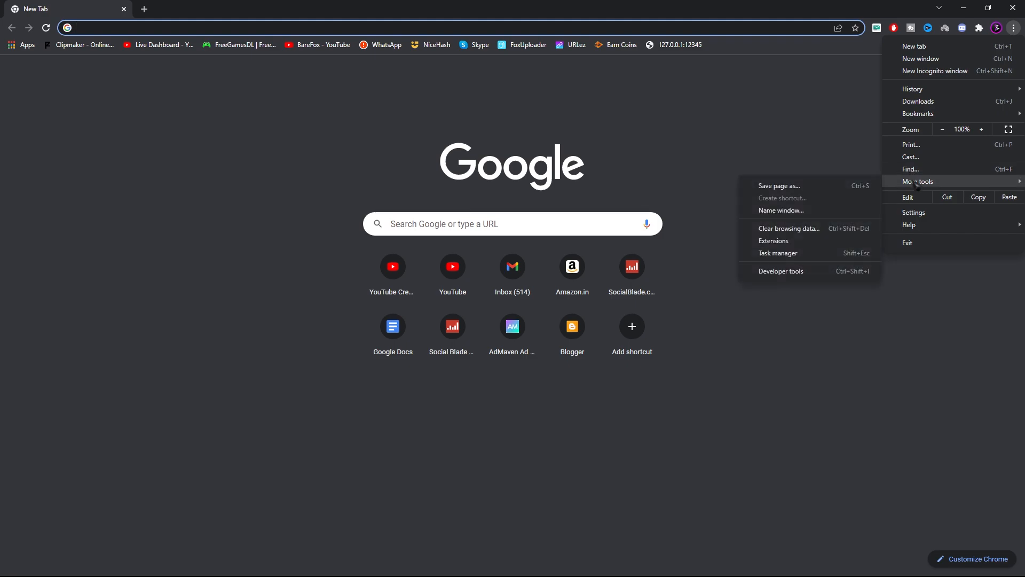
click(773, 242)
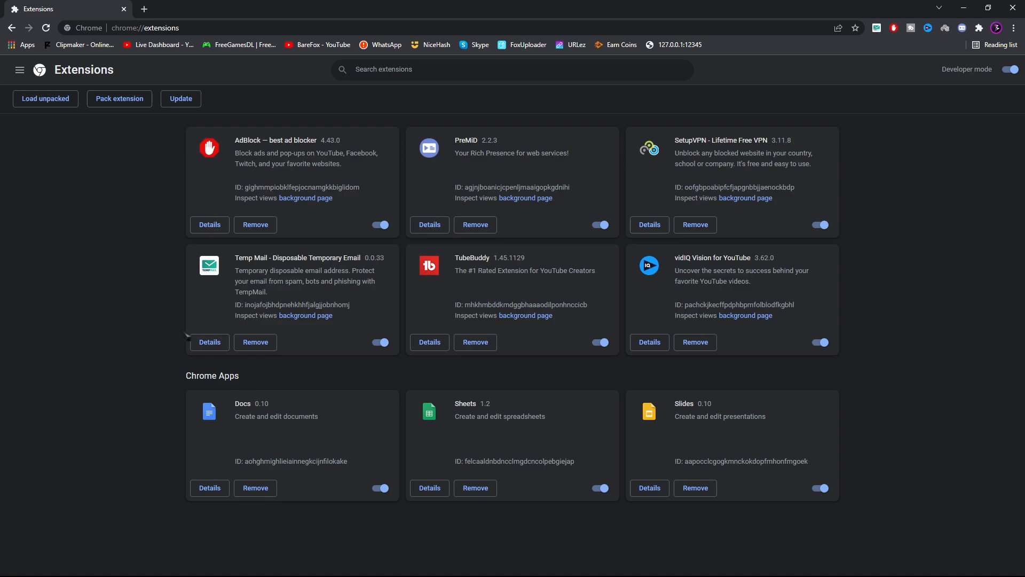
mouse_move(417, 279)
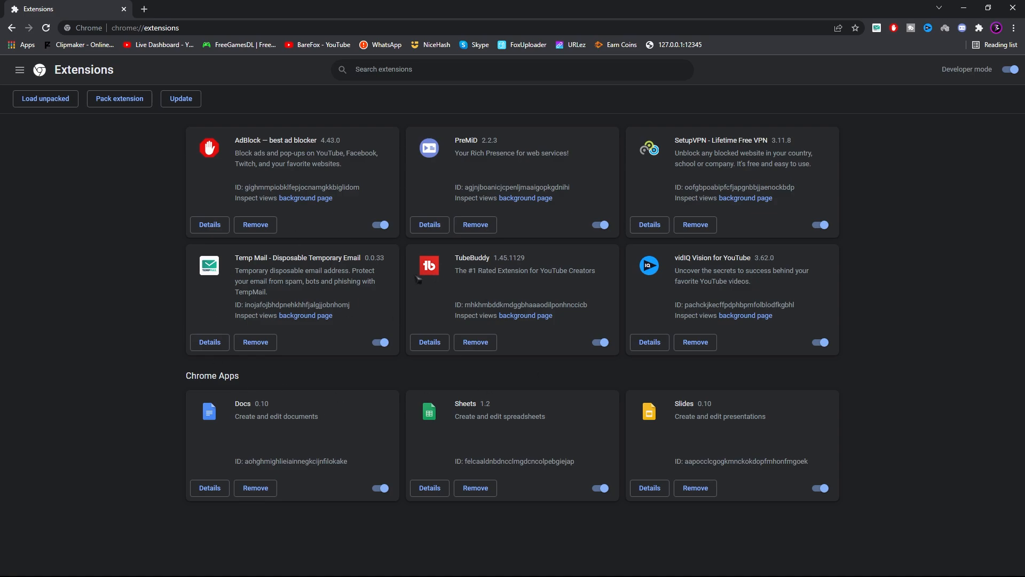
mouse_move(633, 258)
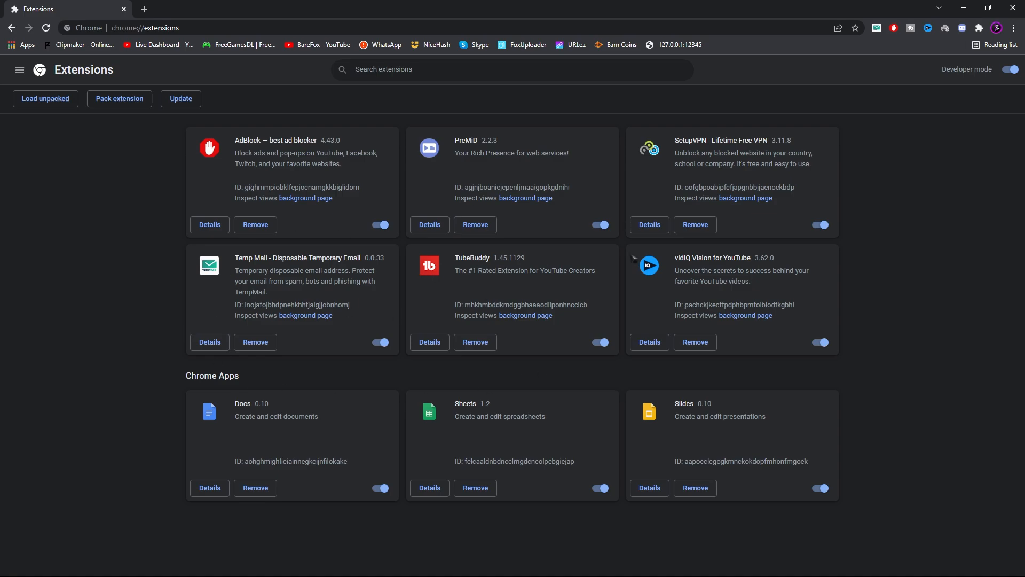
mouse_move(357, 314)
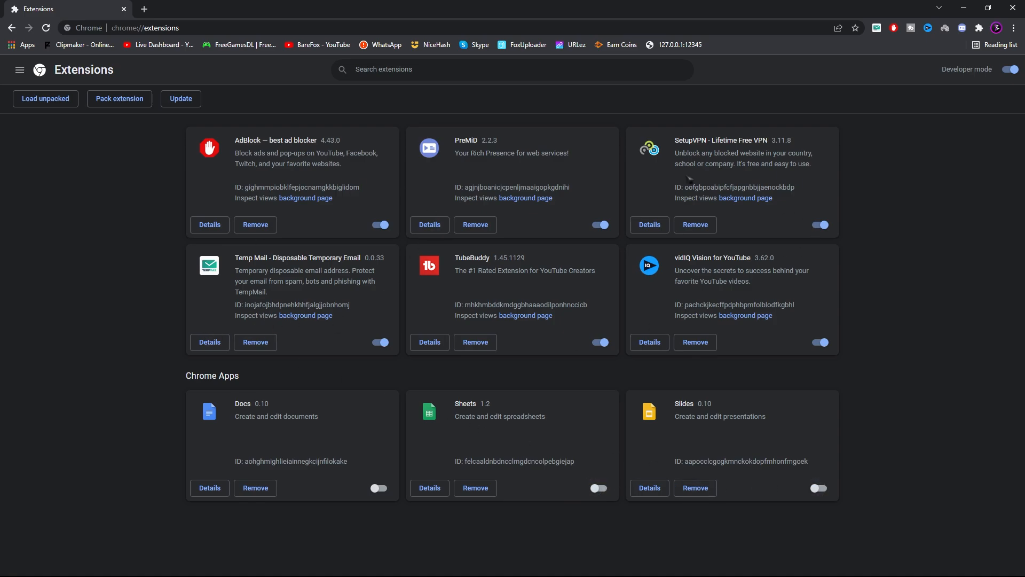
mouse_move(561, 302)
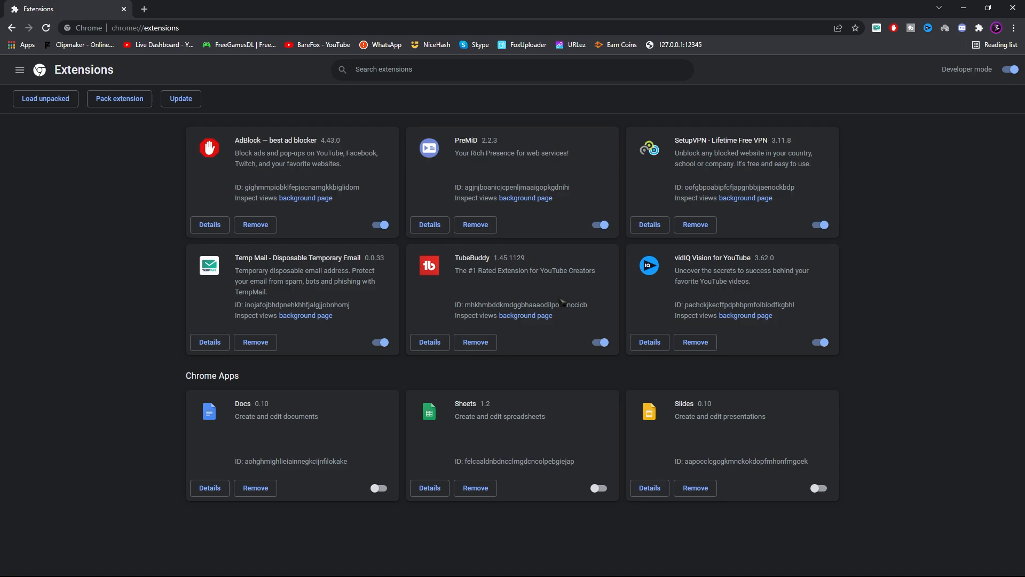
mouse_move(392, 264)
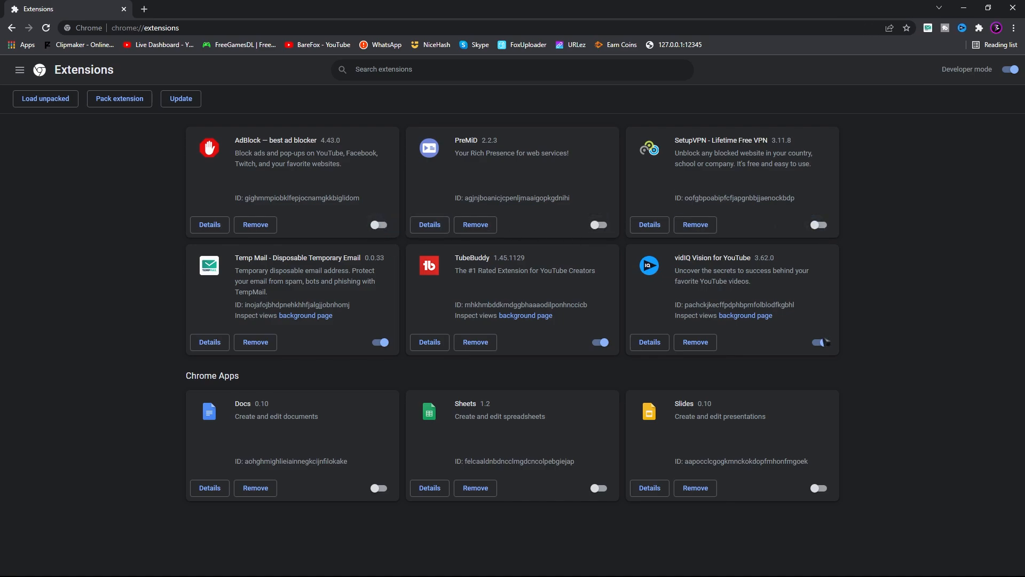
click(378, 342)
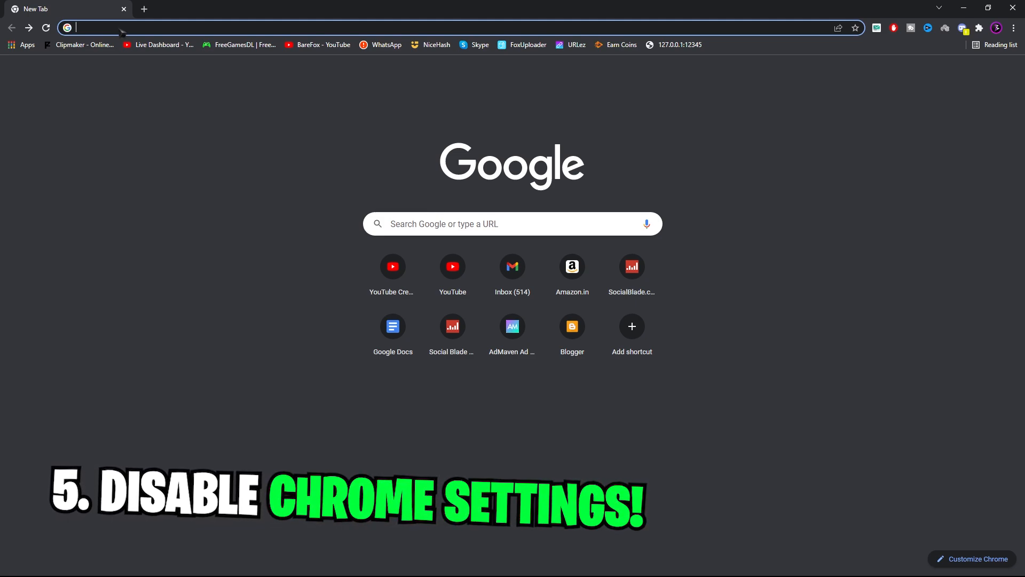
Load chrome://settings/system and switch off background apps running after Chrome closes.
text(chrome://settings/system)
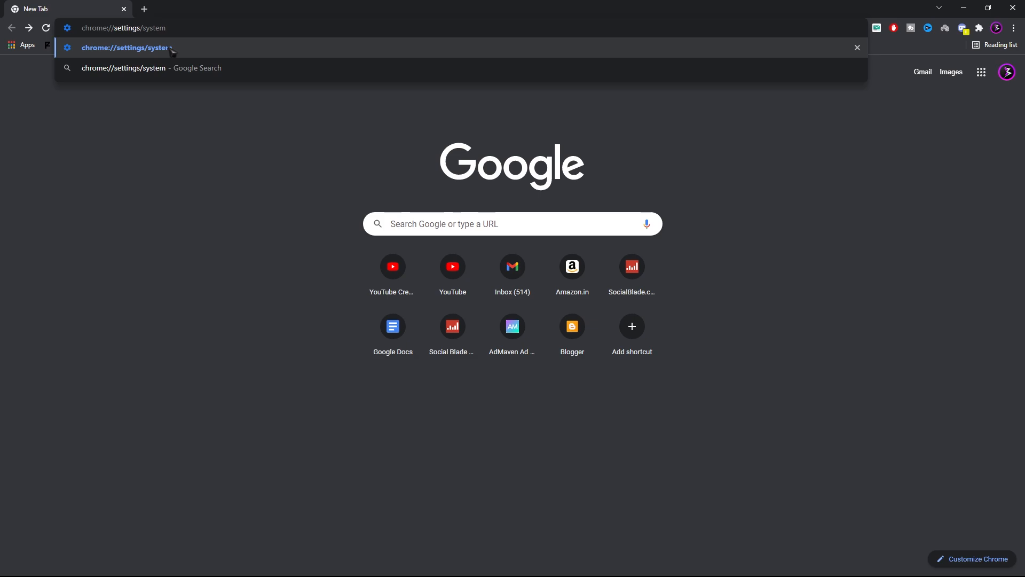
key(Return)
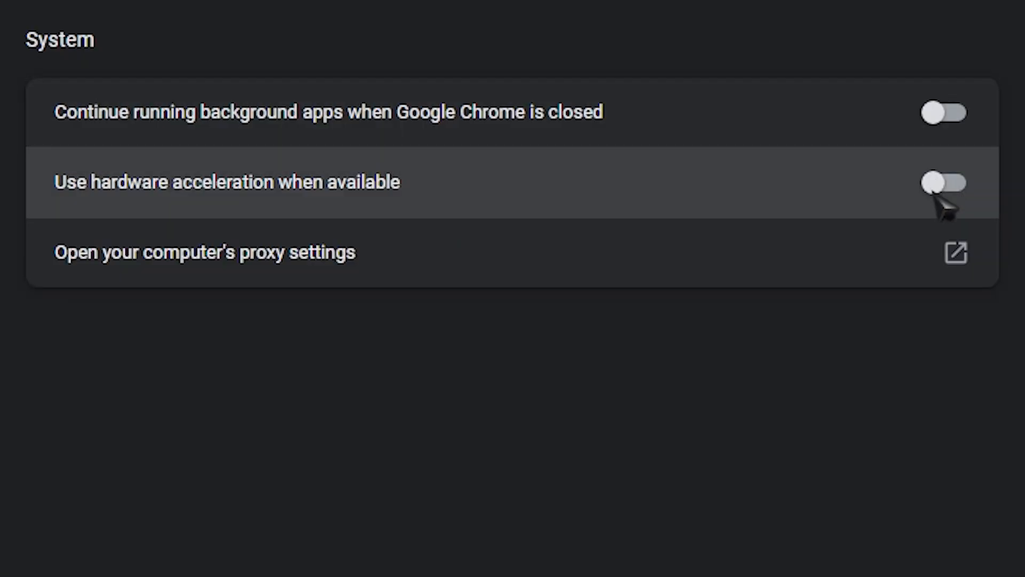
mouse_move(952, 138)
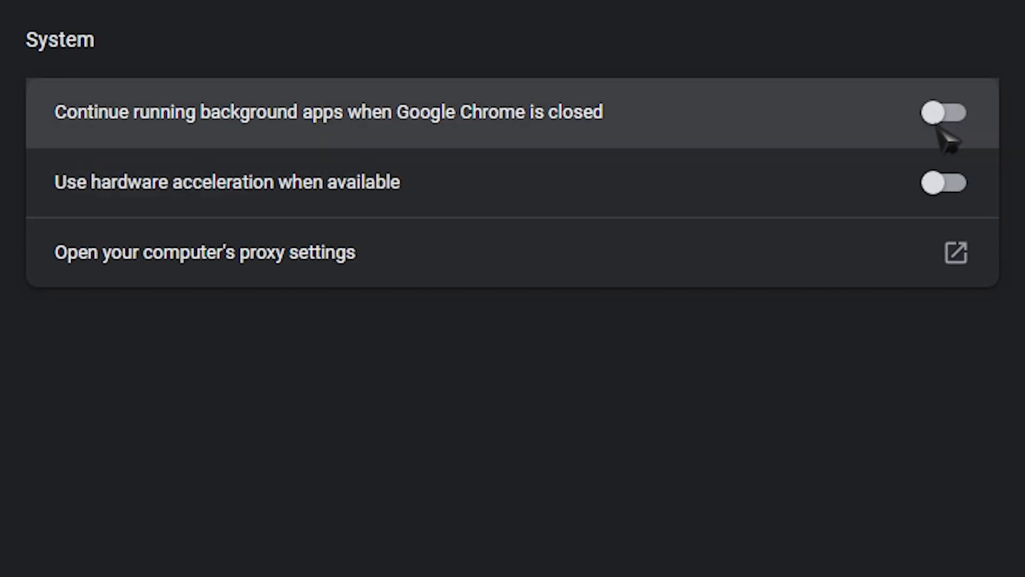
click(383, 563)
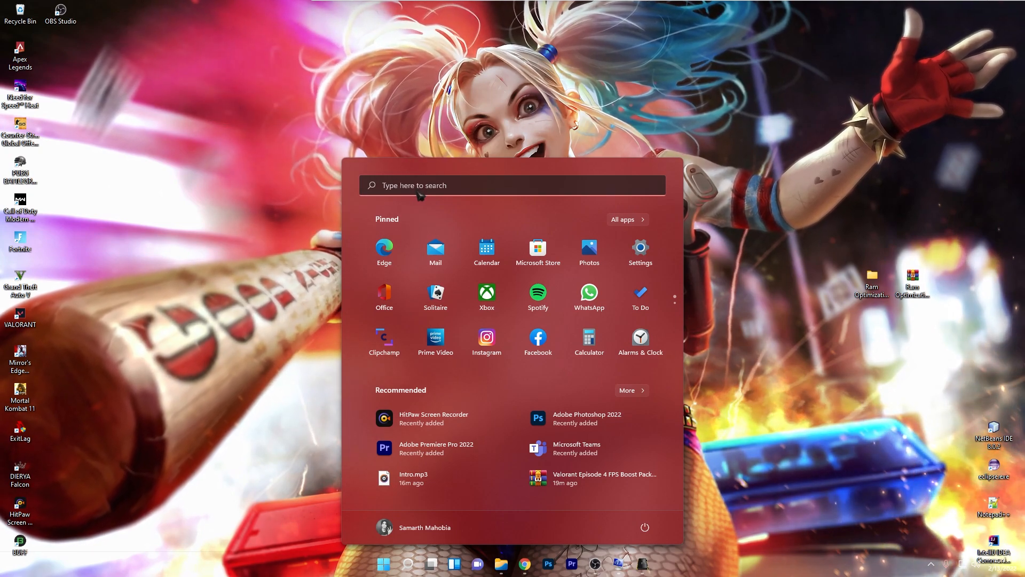
In System Configuration's boot advanced options, enable Number of processors at 6 and confirm.
text(system Information)
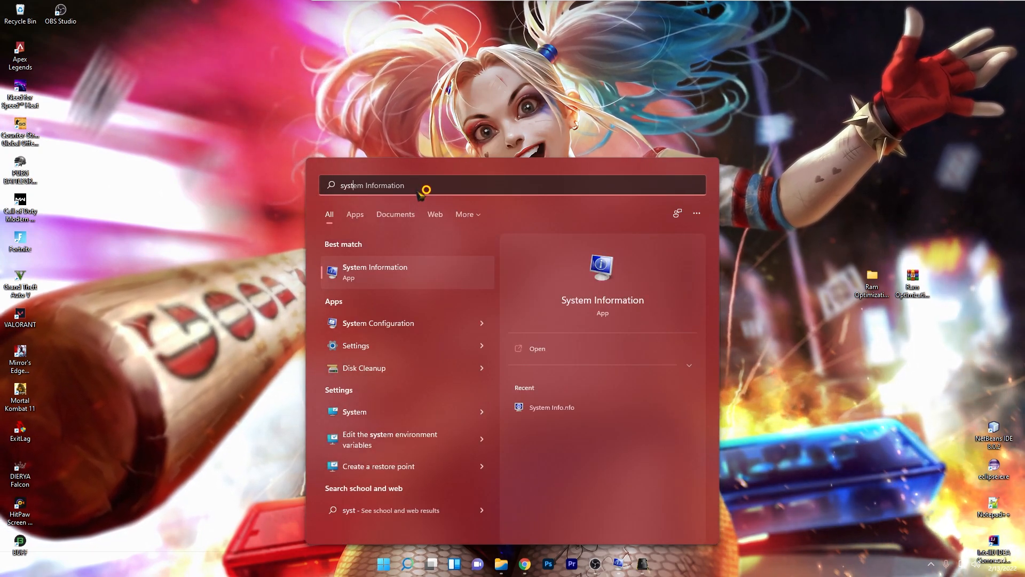
click(377, 323)
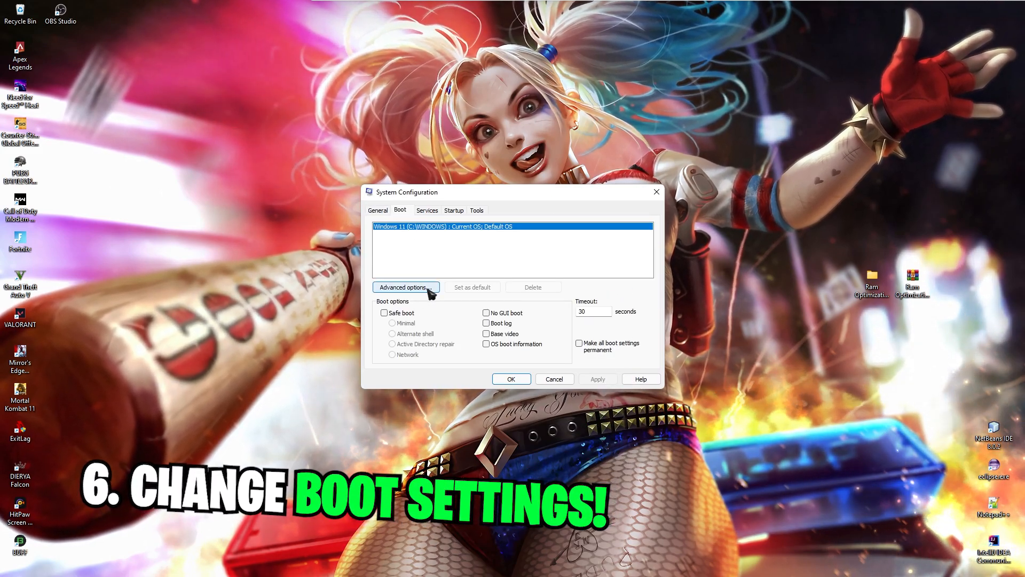
click(404, 287)
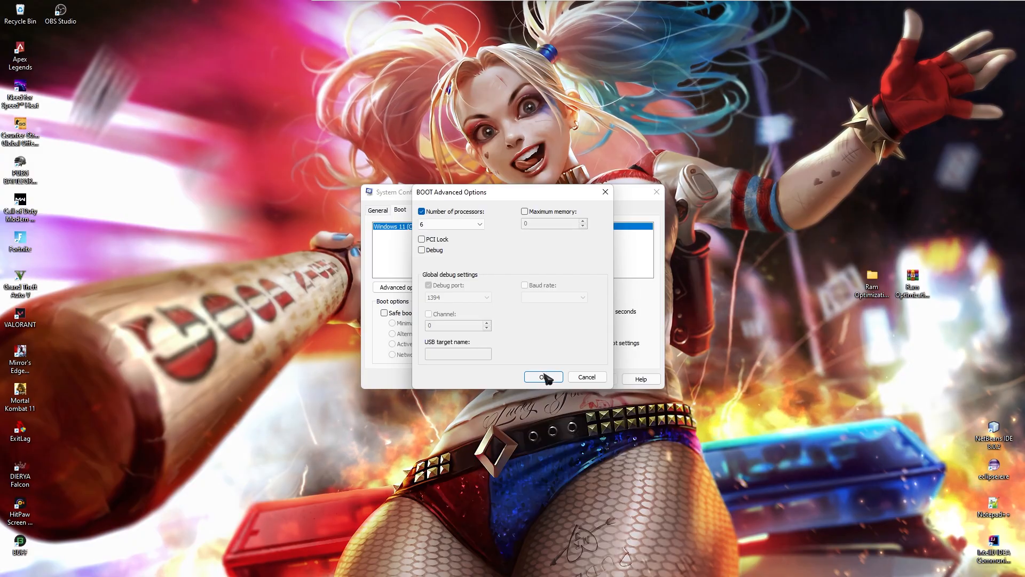
click(543, 377)
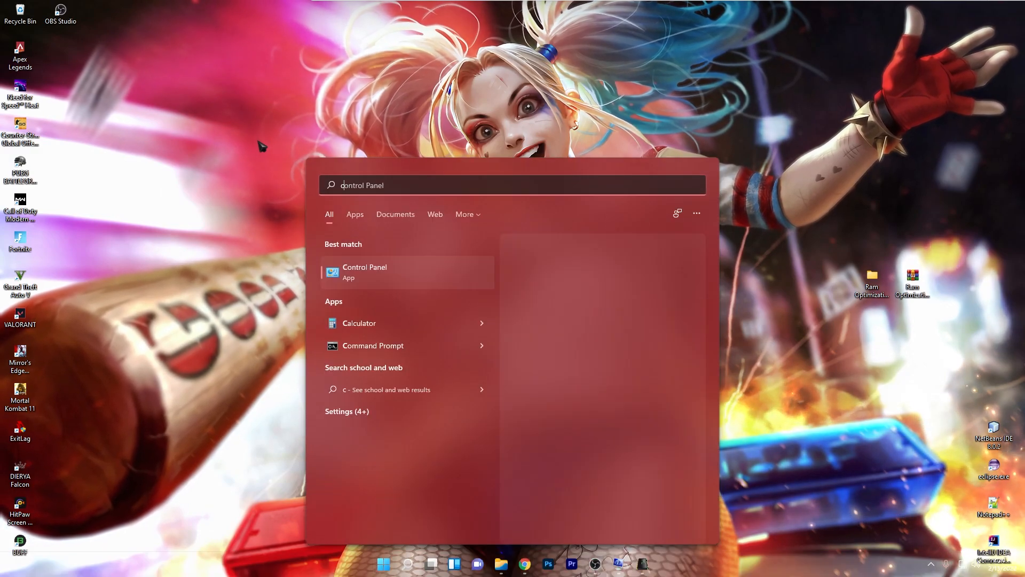
In an administrator cmd, enter powercfg -duplicatescheme e9a42b02-d5df-448d-aa00-03f14749eb61.
text(cmd)
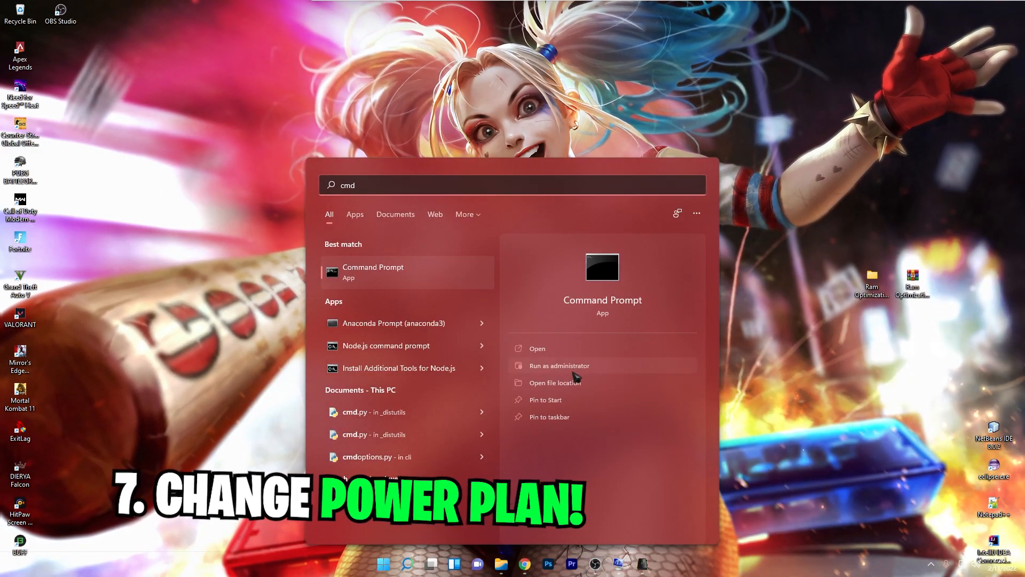
click(559, 365)
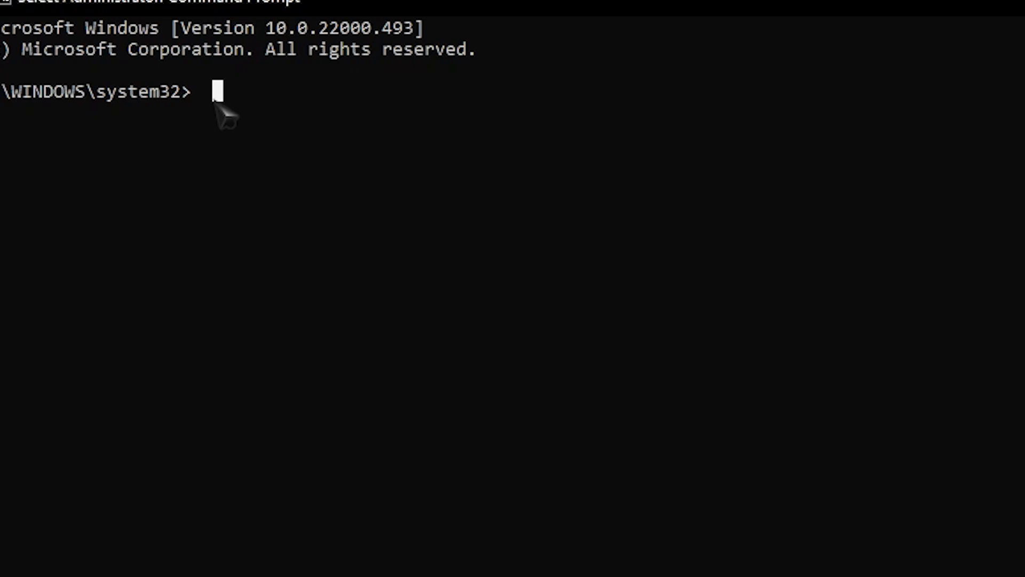
text(powercfg -duplicatescheme e9a42b02-d5df-448d-aa00-03f14749eb61)
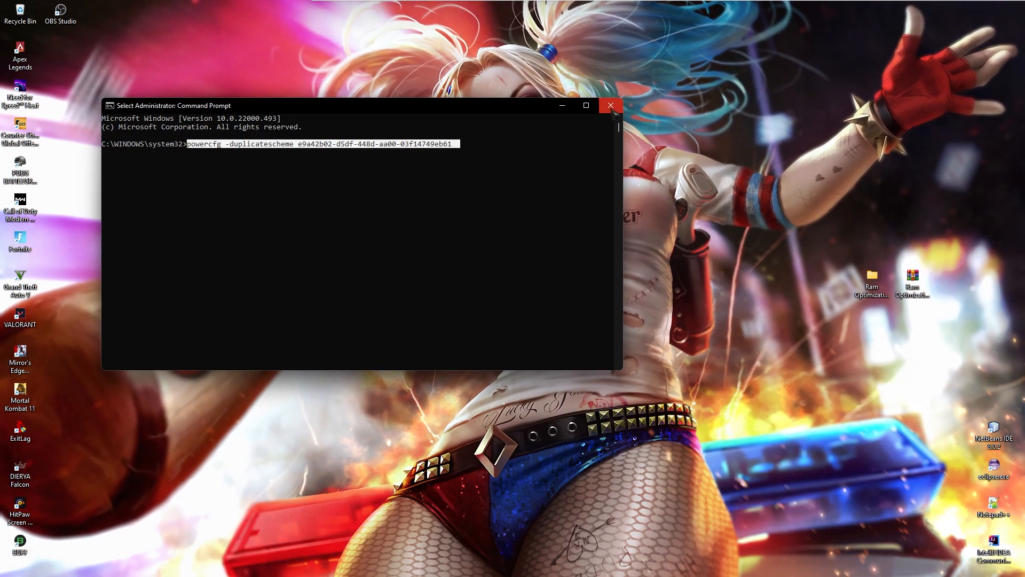
mouse_move(610, 106)
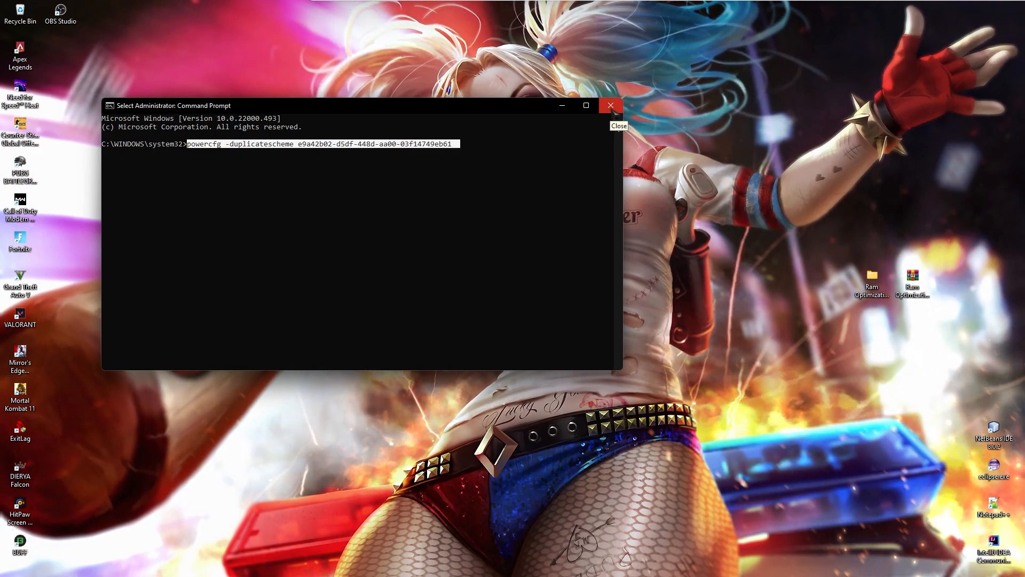
Close Command Prompt, search Control Panel for 'power' and go to Power Options.
click(382, 563)
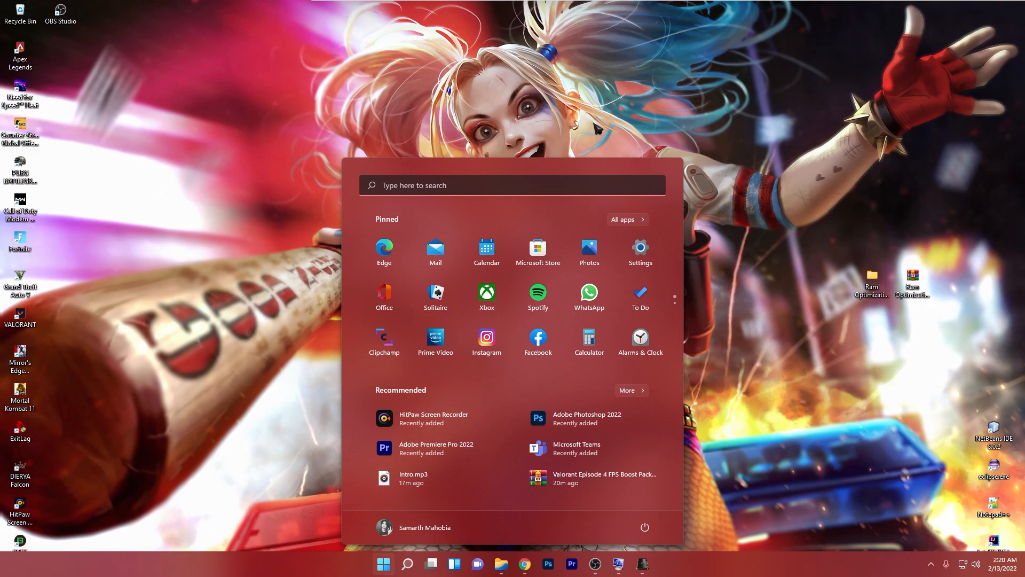
text(control Panel)
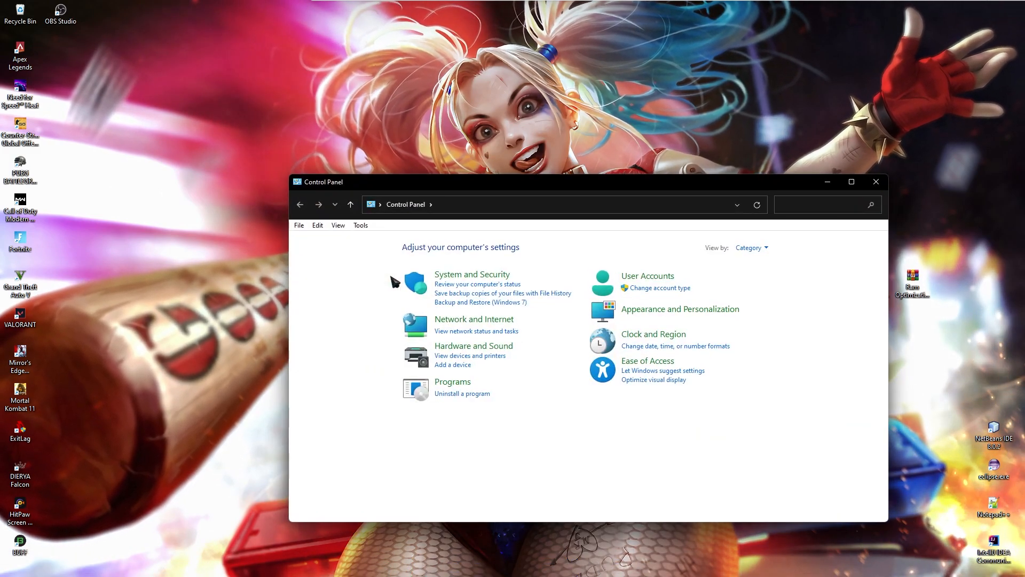
click(820, 204)
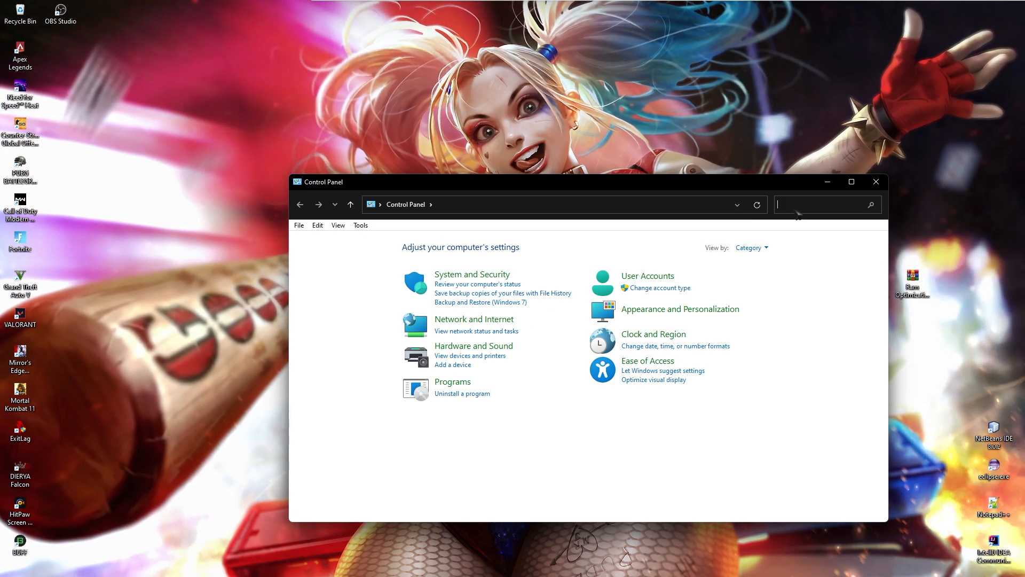
text(powert)
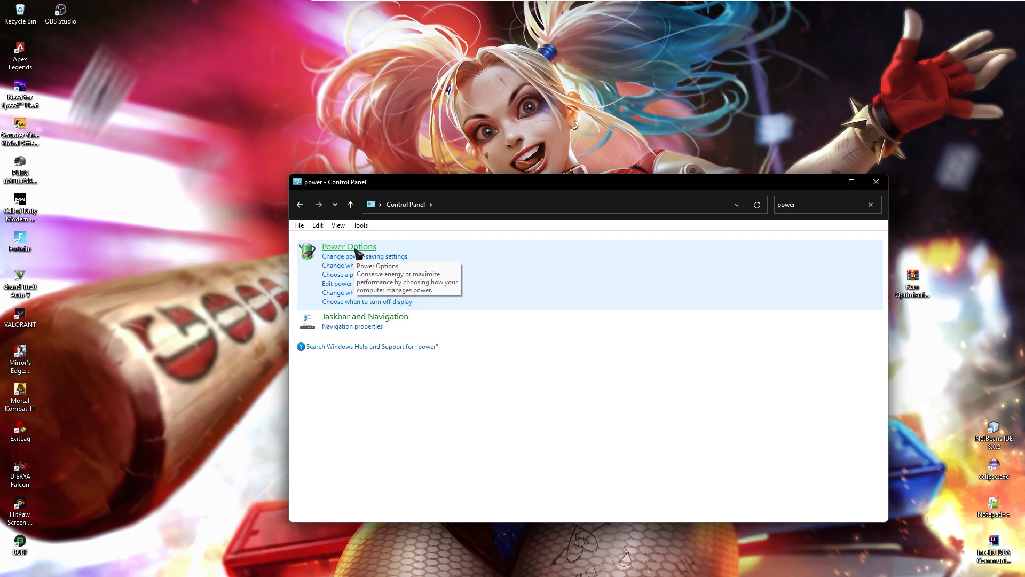
click(348, 247)
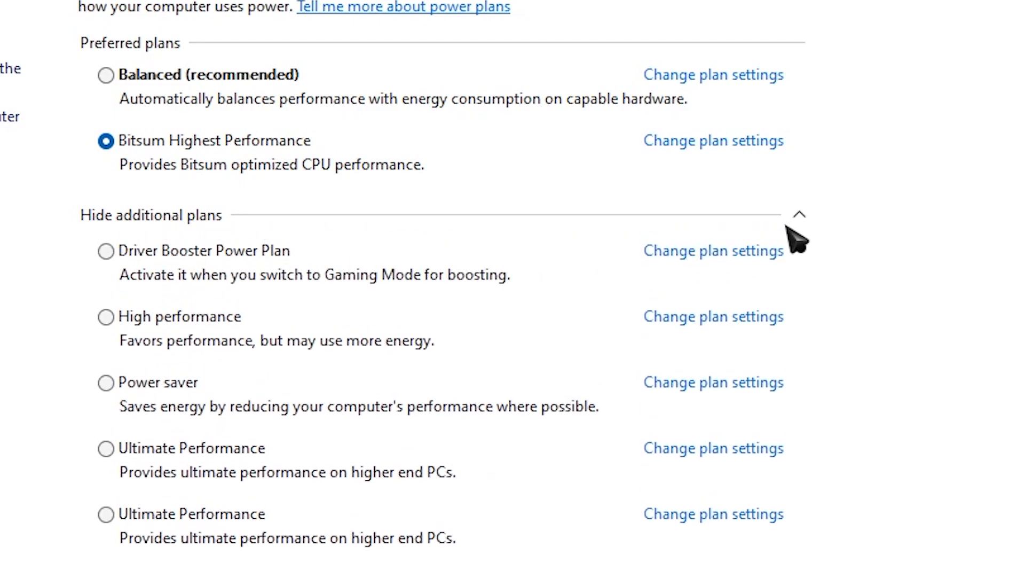
mouse_move(131, 546)
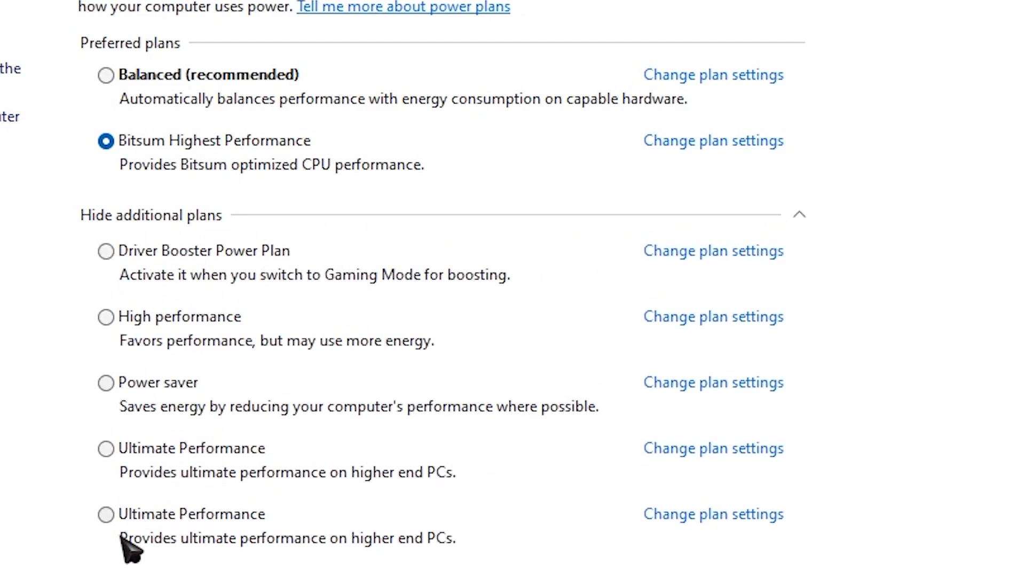
mouse_move(107, 450)
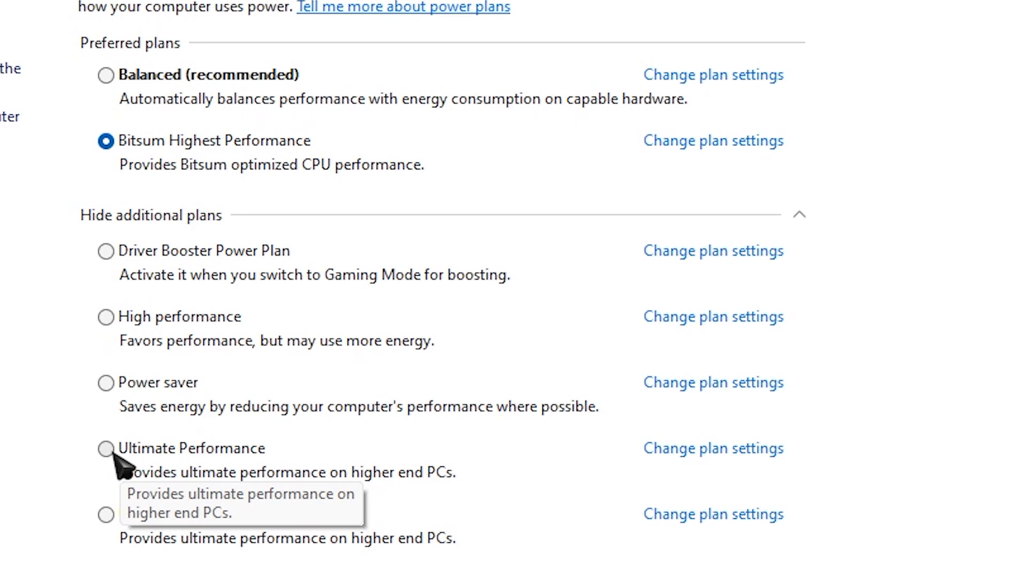
mouse_move(118, 471)
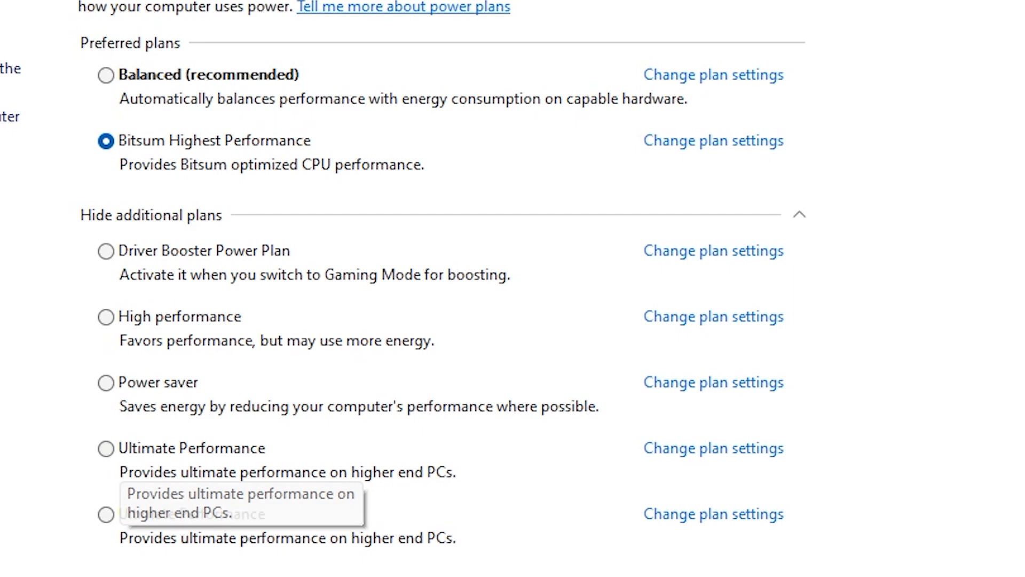